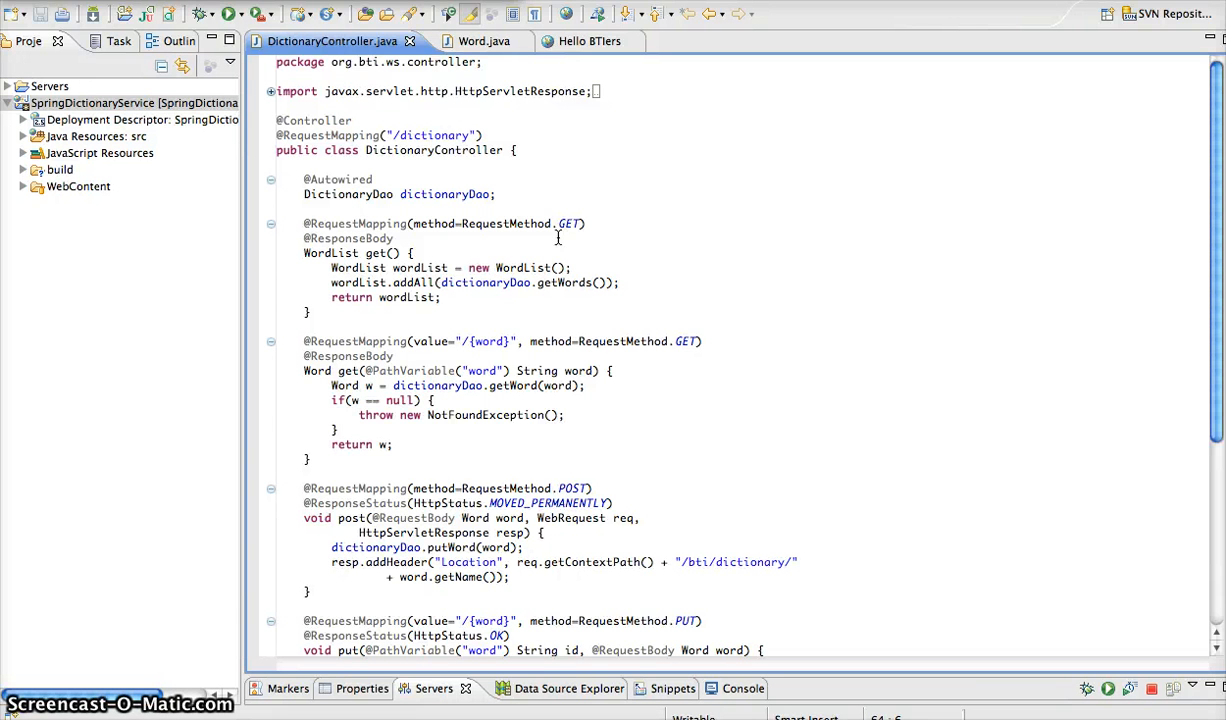
mouse_move(475, 302)
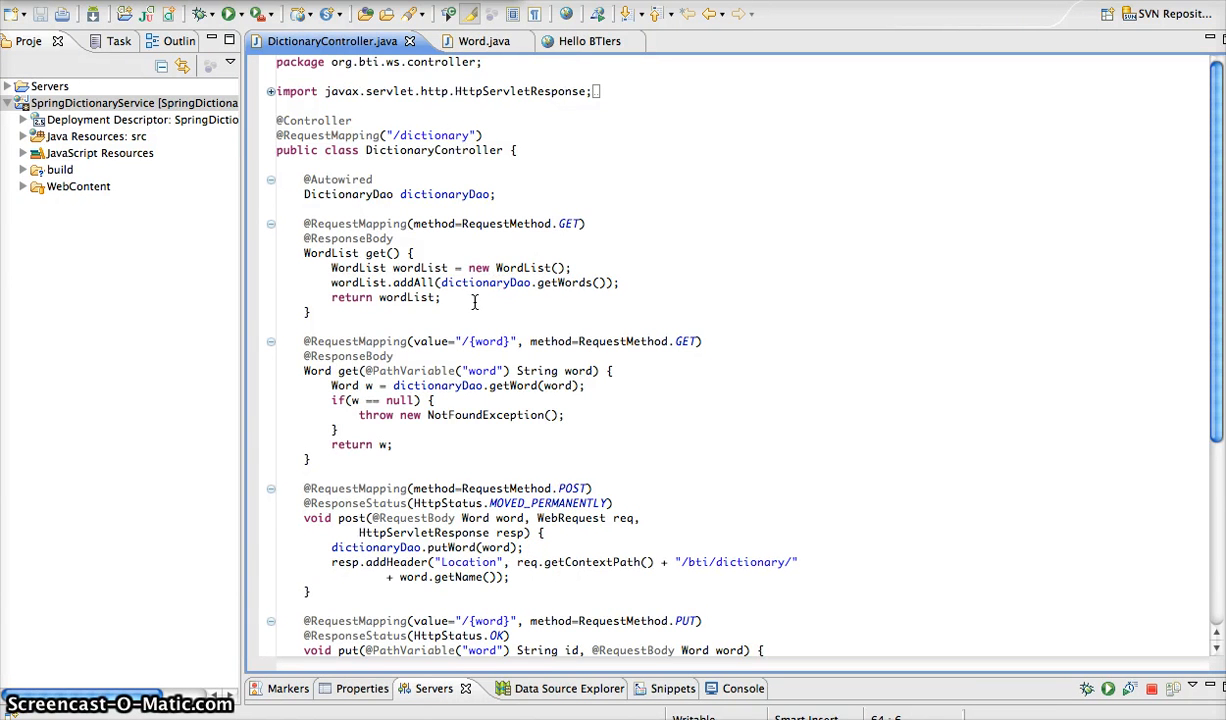
scroll(down, 3)
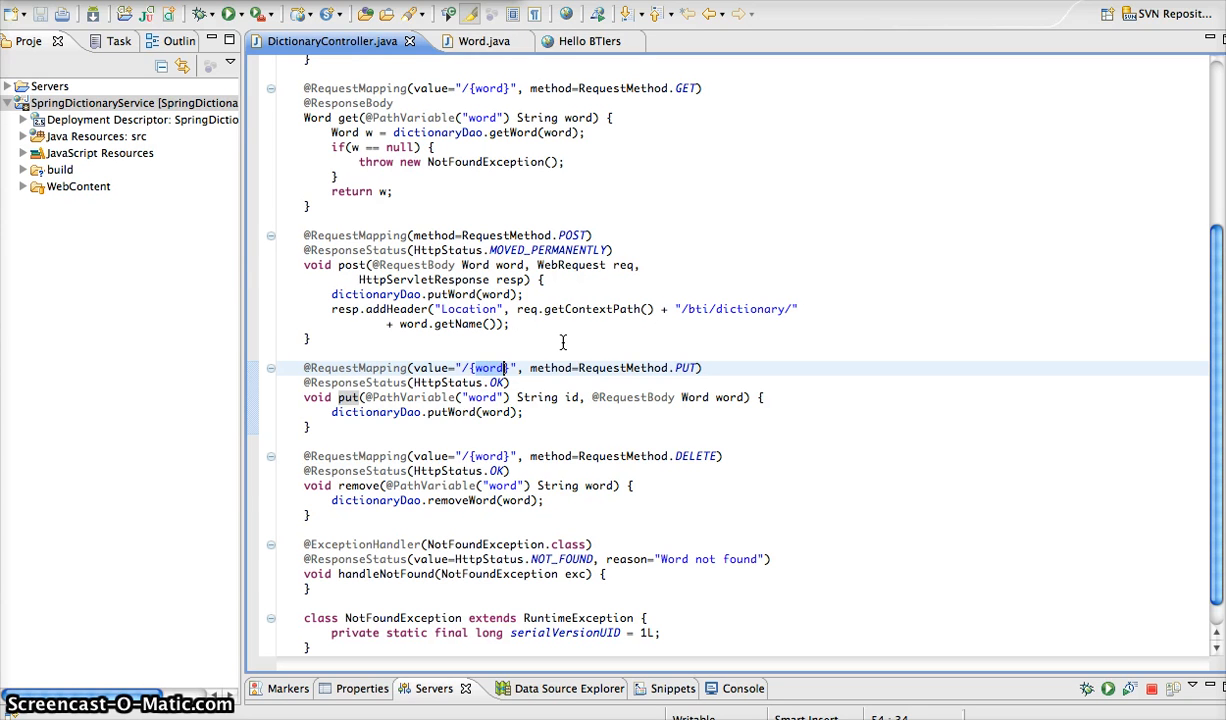
mouse_move(628, 367)
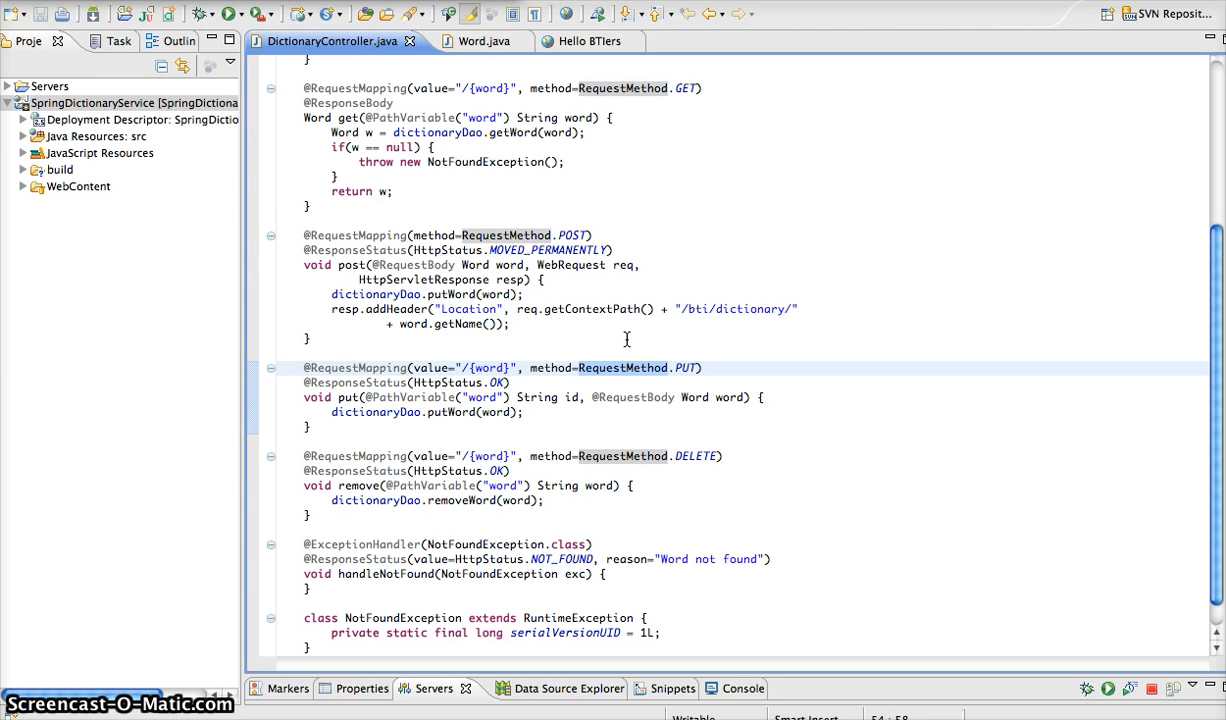
click(340, 382)
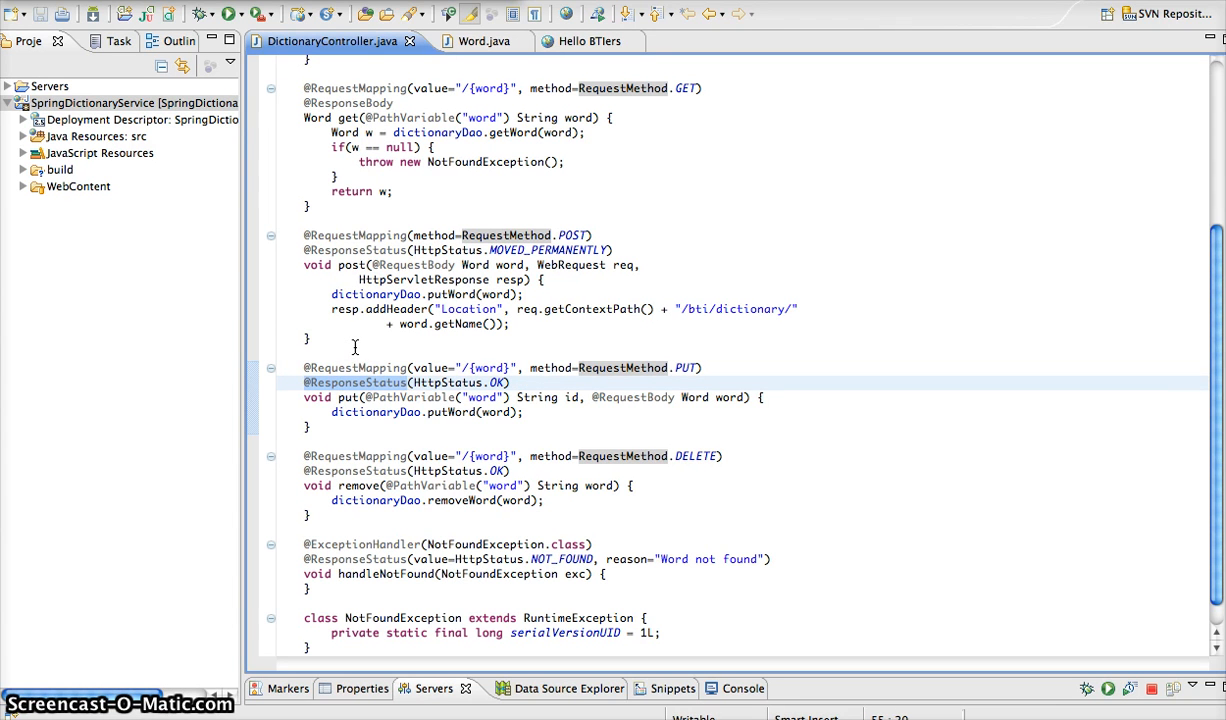
mouse_move(458, 362)
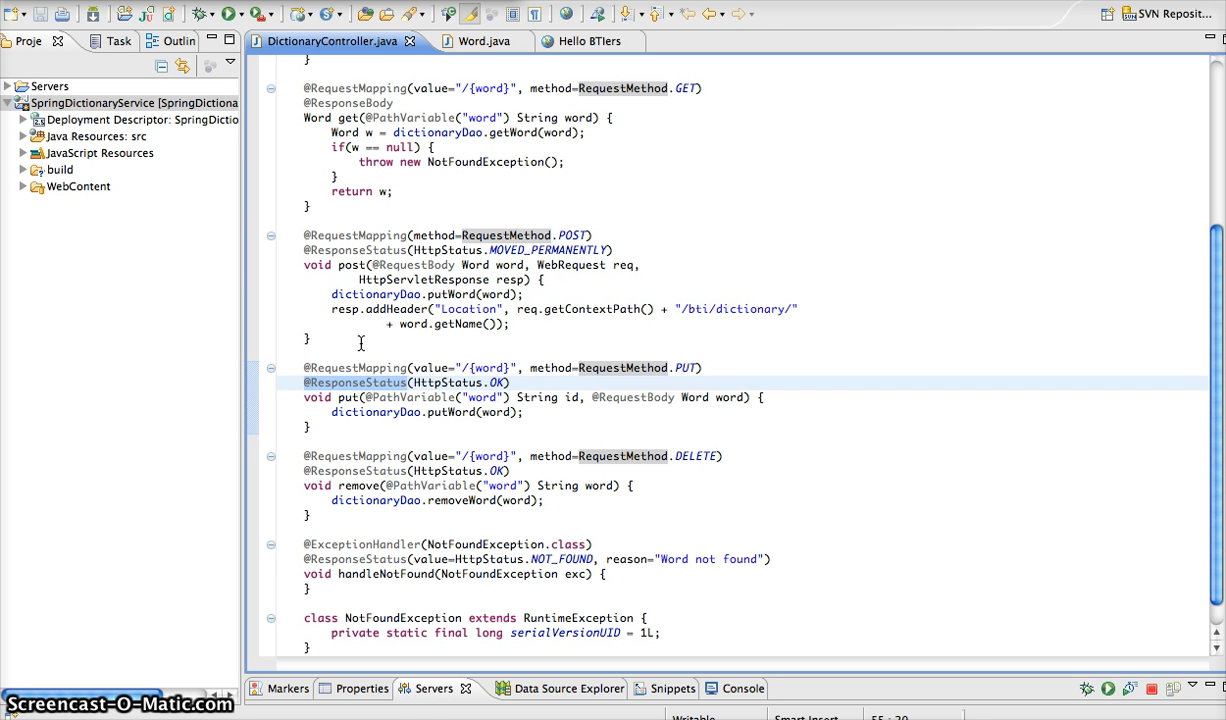
mouse_move(432, 381)
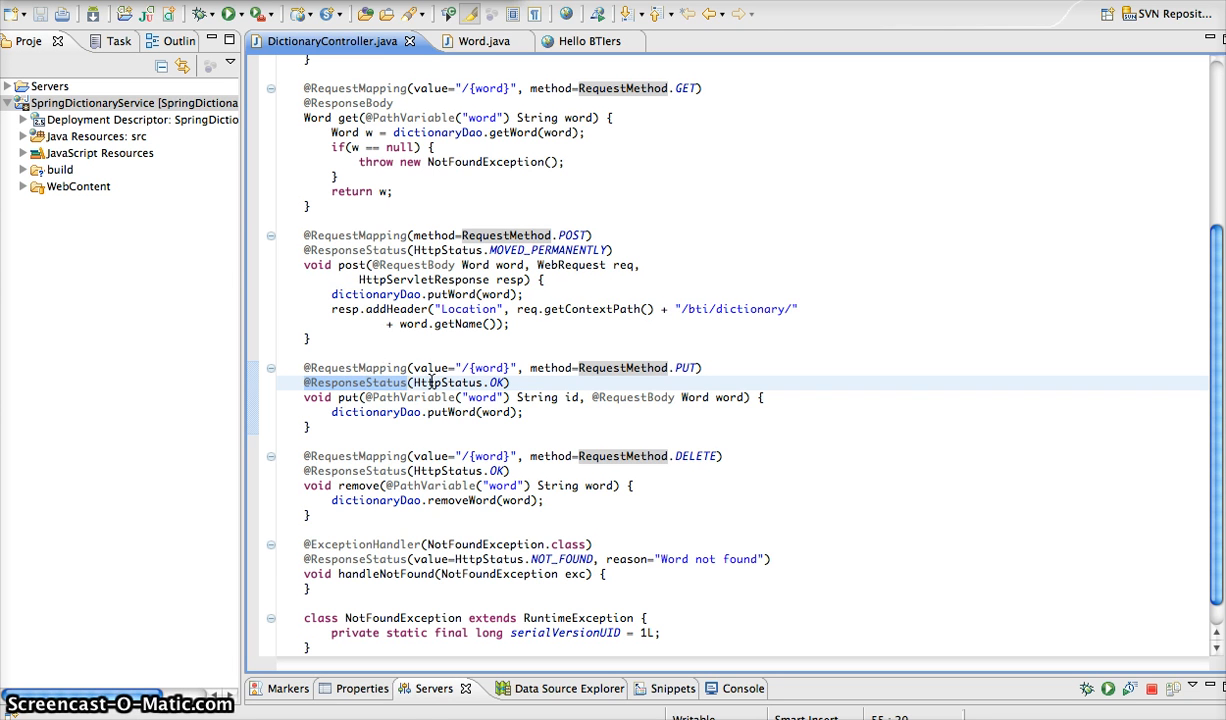
click(415, 397)
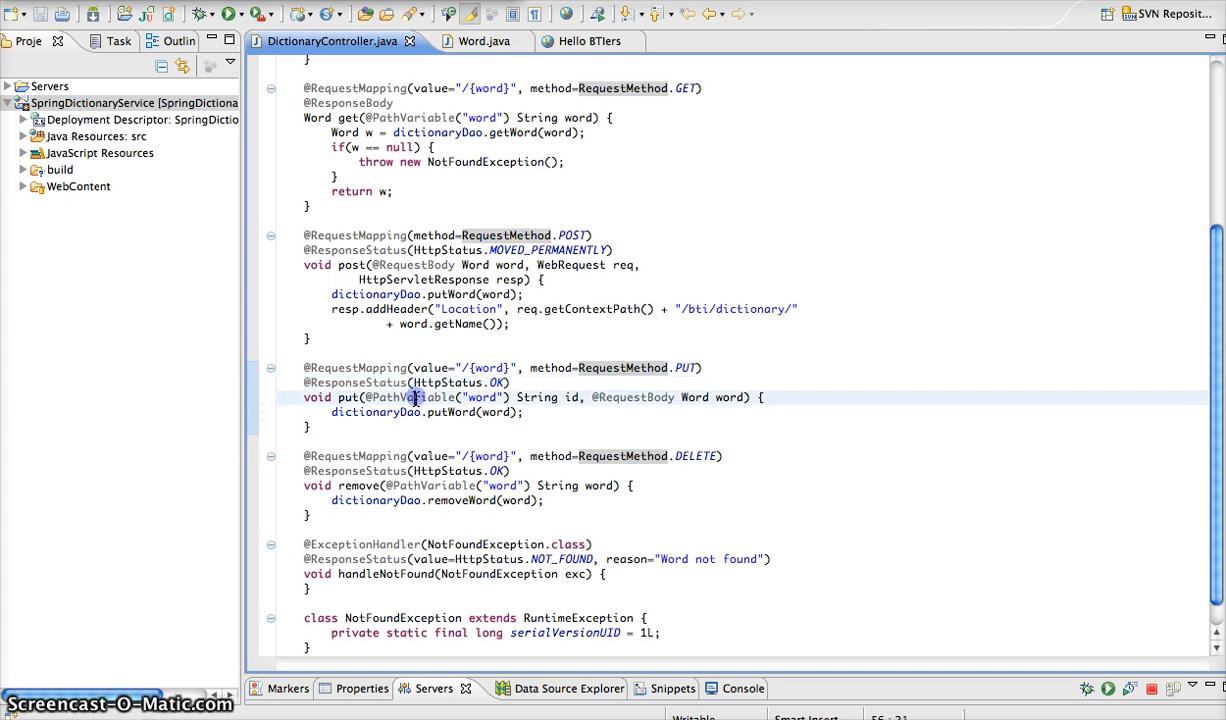
mouse_move(400, 397)
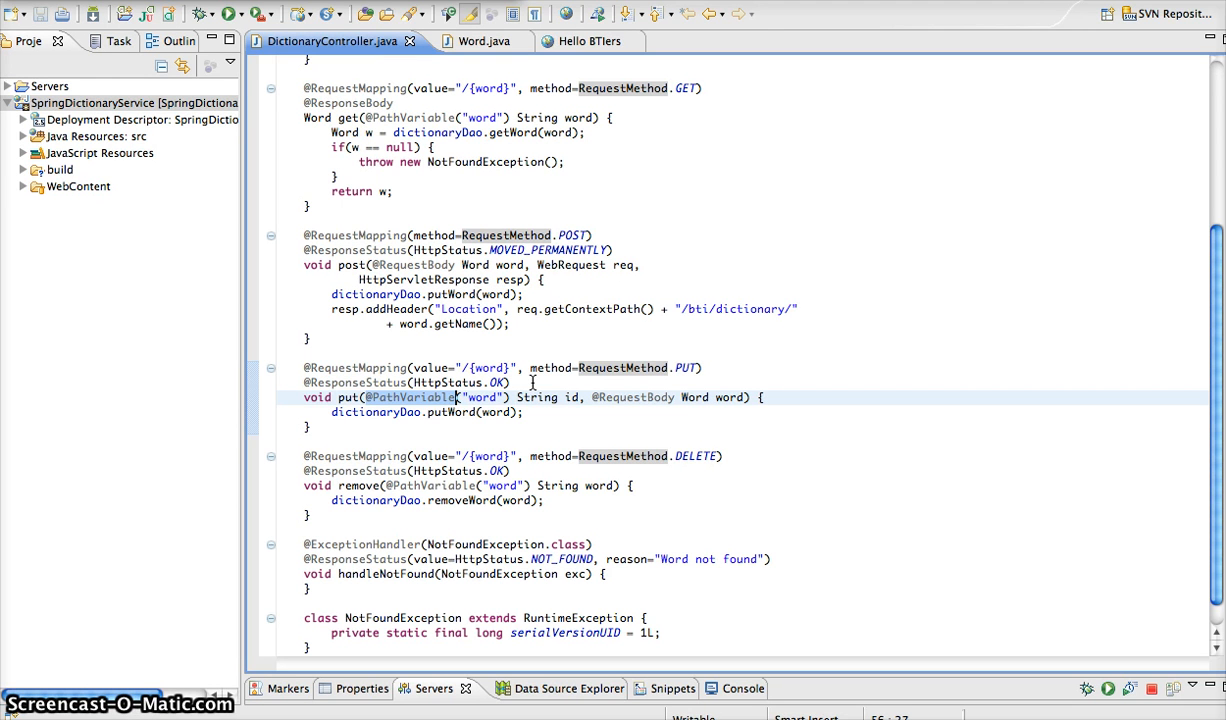
double_click(537, 397)
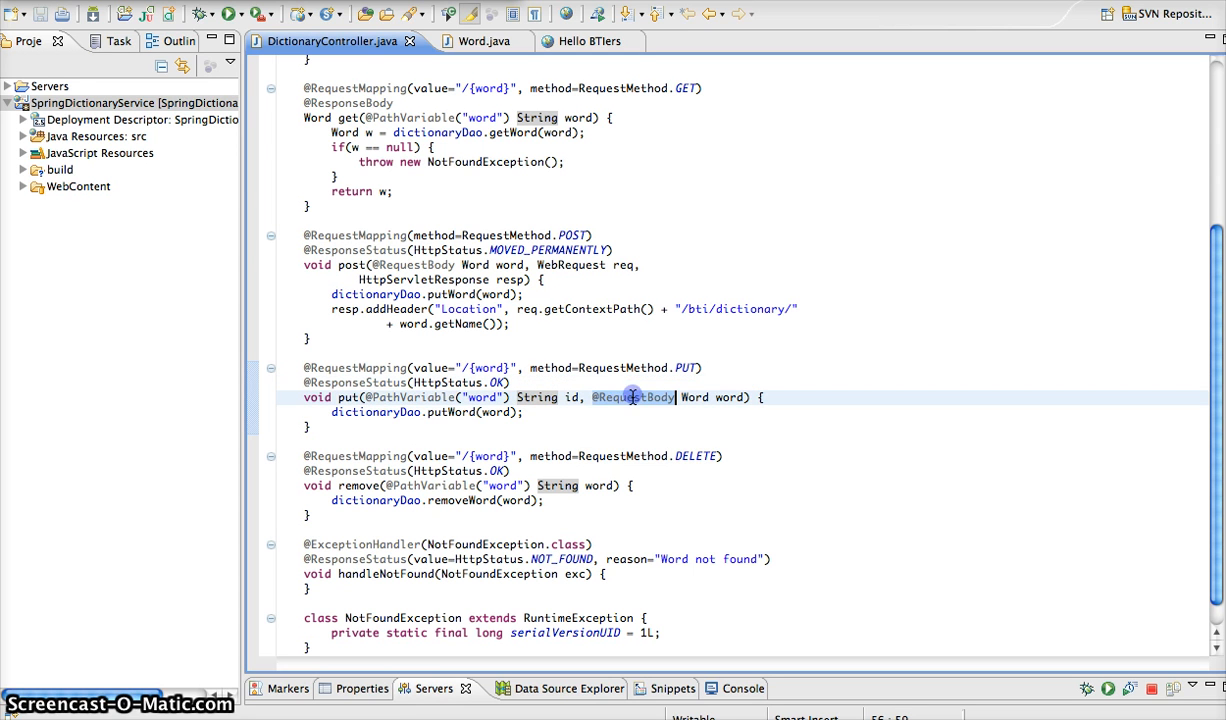
mouse_move(628, 397)
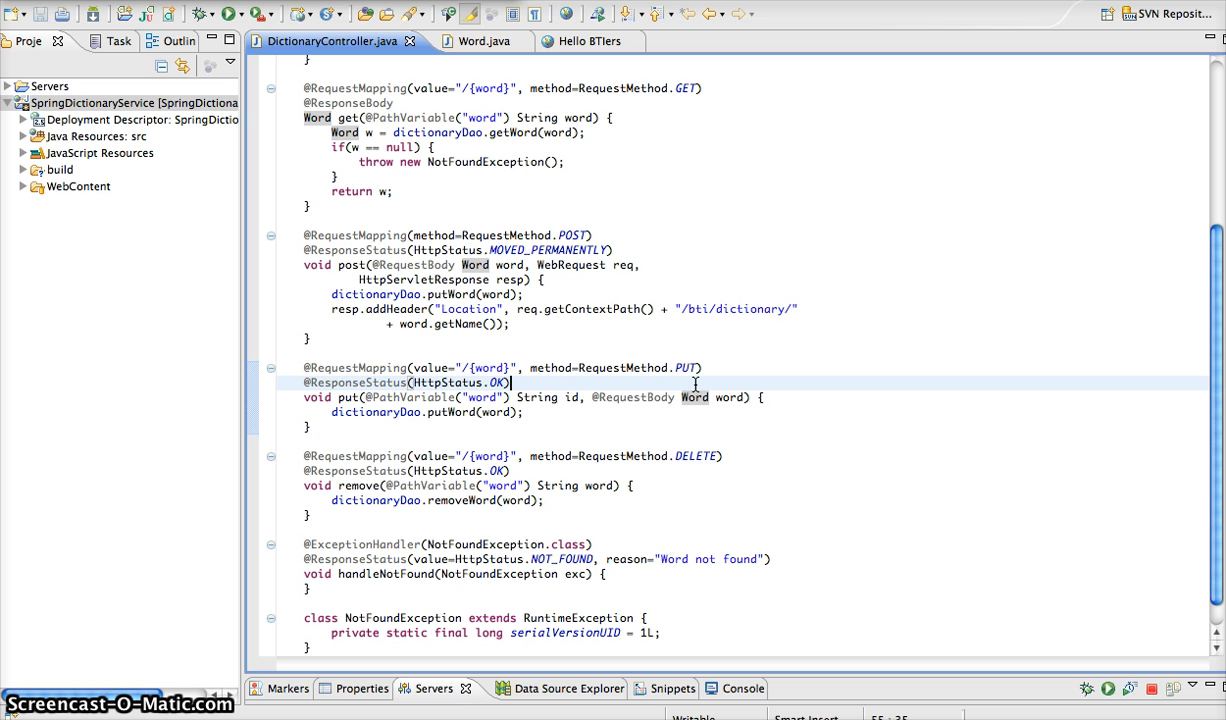
mouse_move(678, 385)
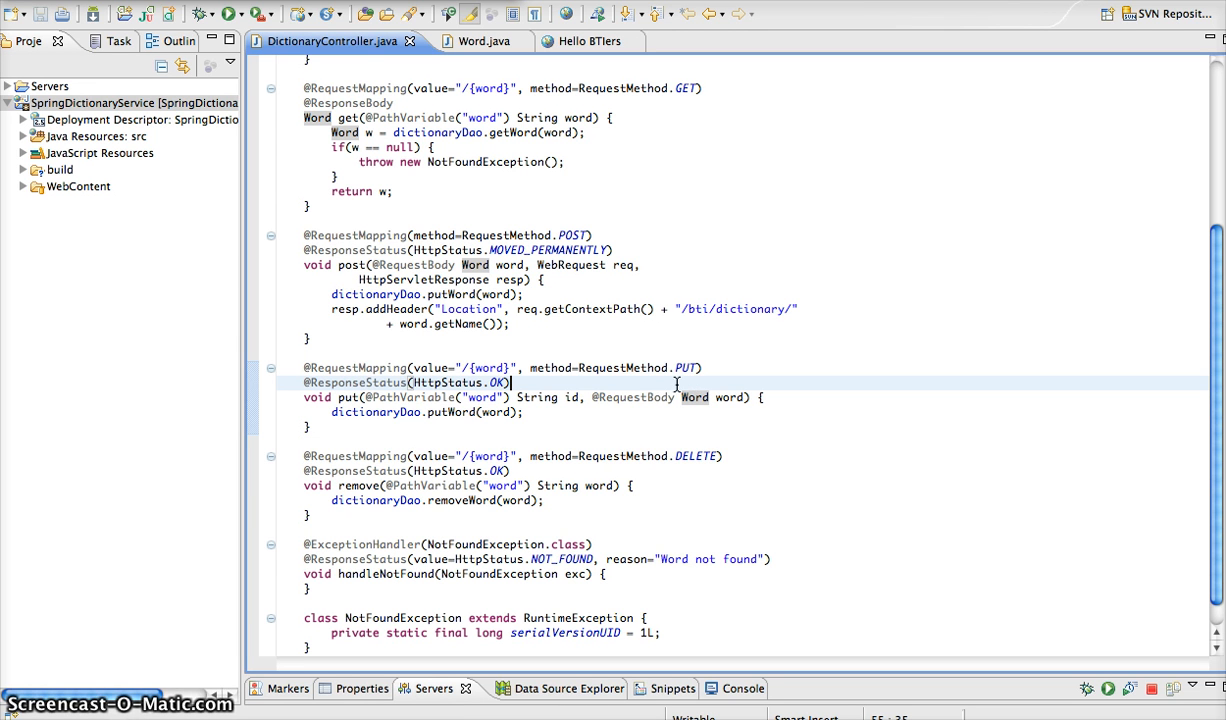
mouse_move(590, 397)
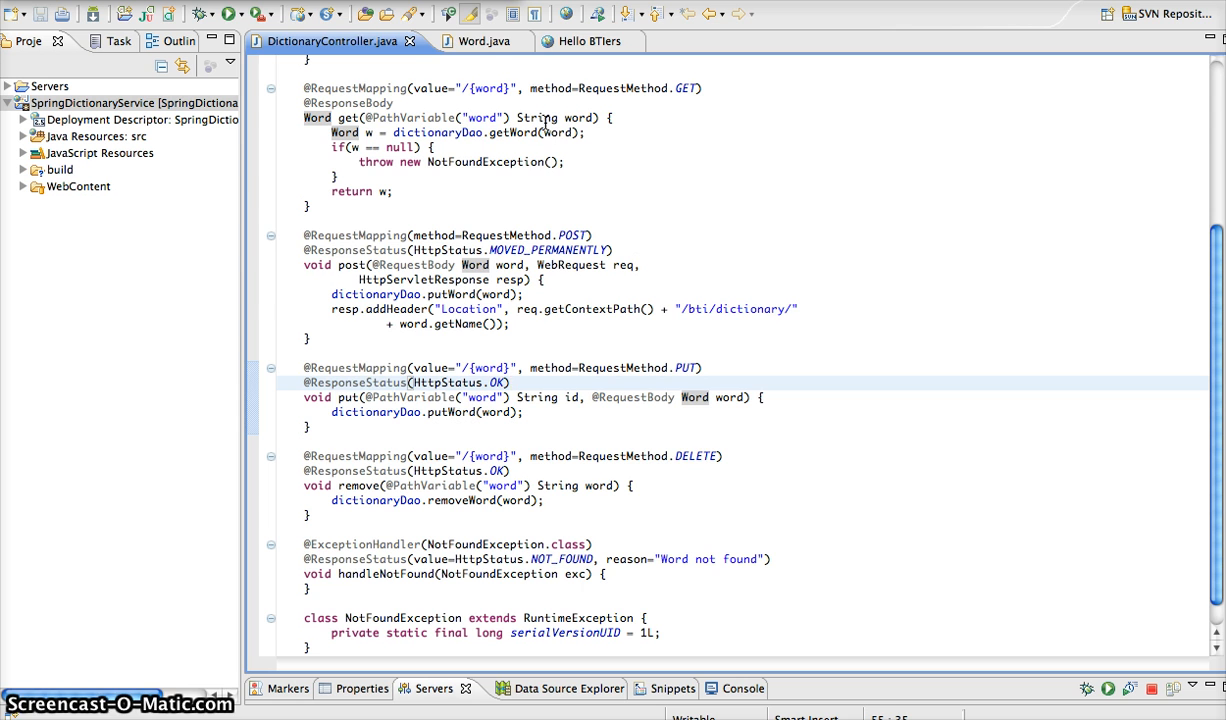
click(470, 41)
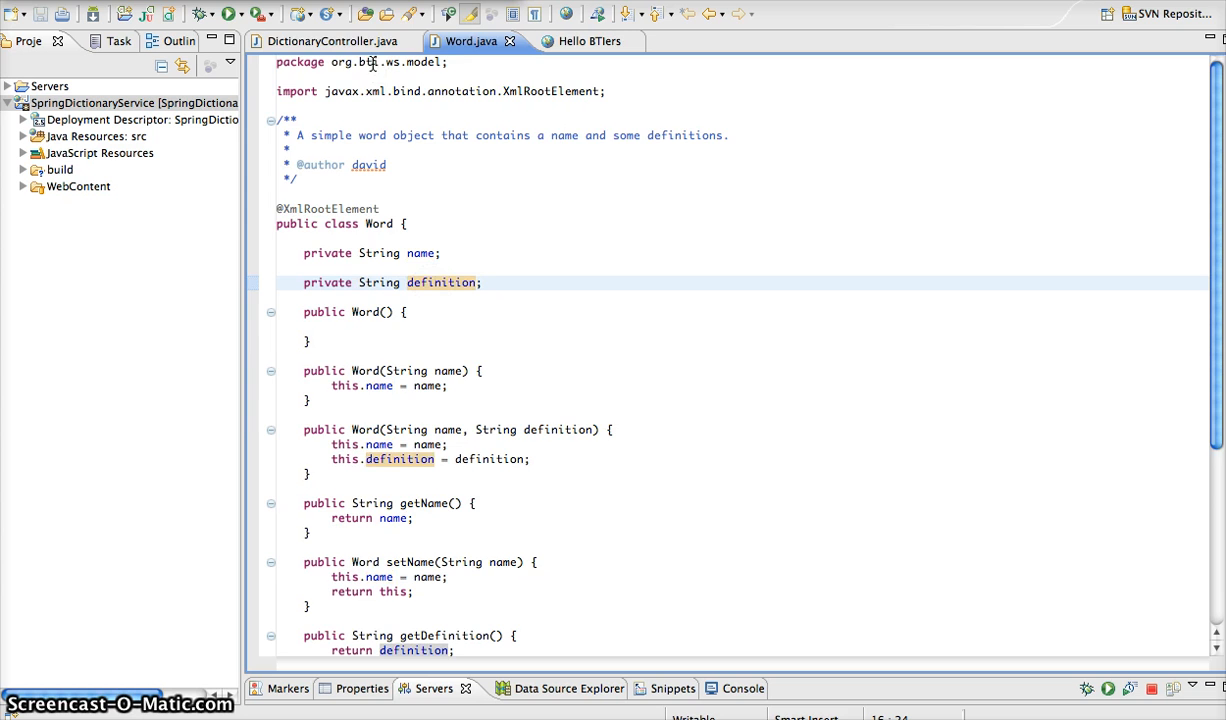
click(330, 41)
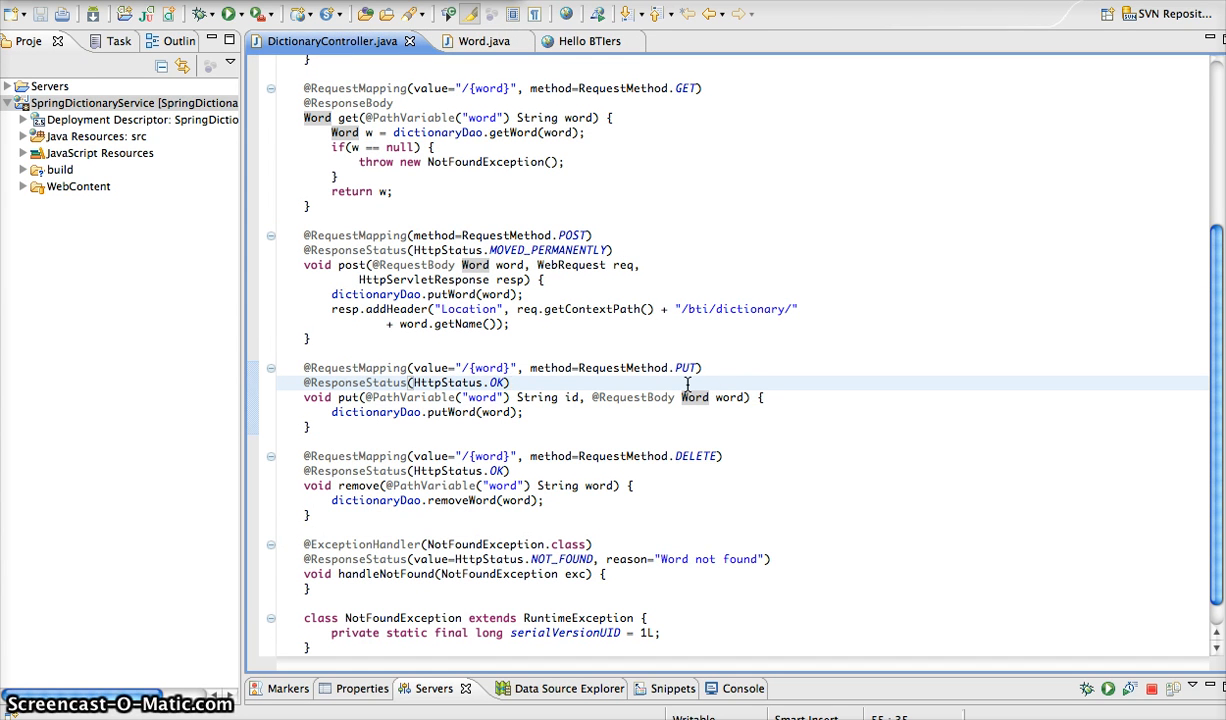
mouse_move(614, 397)
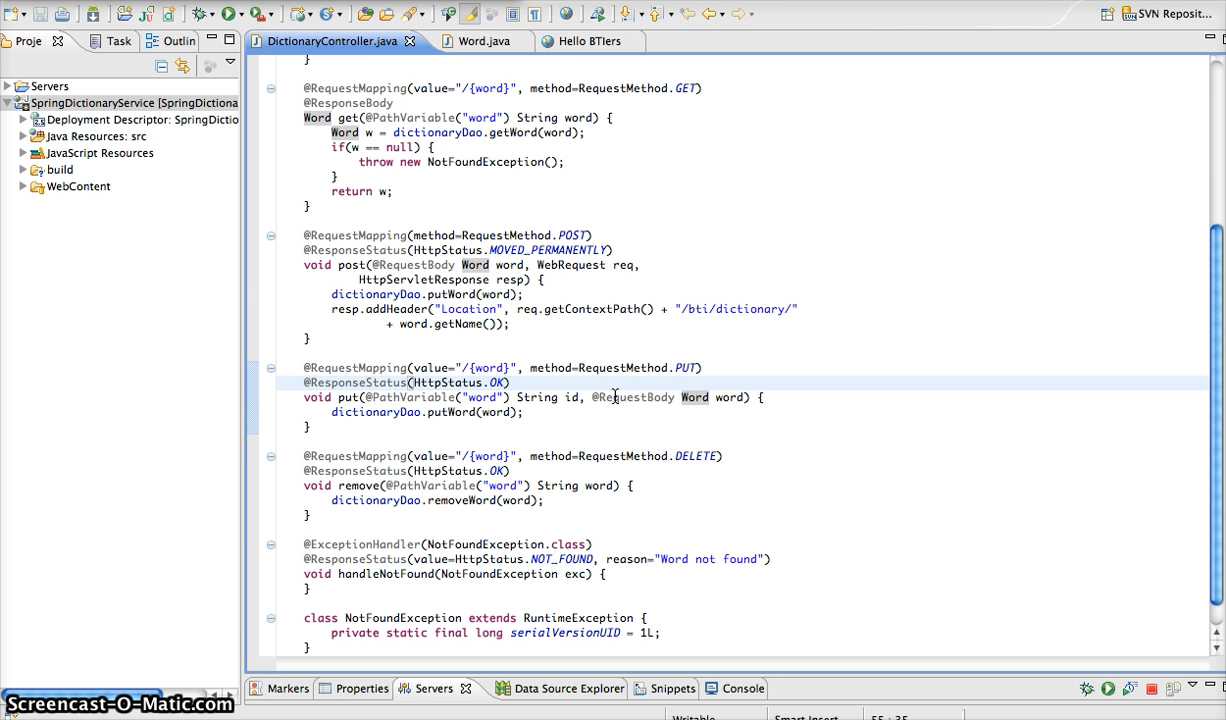
mouse_move(520, 421)
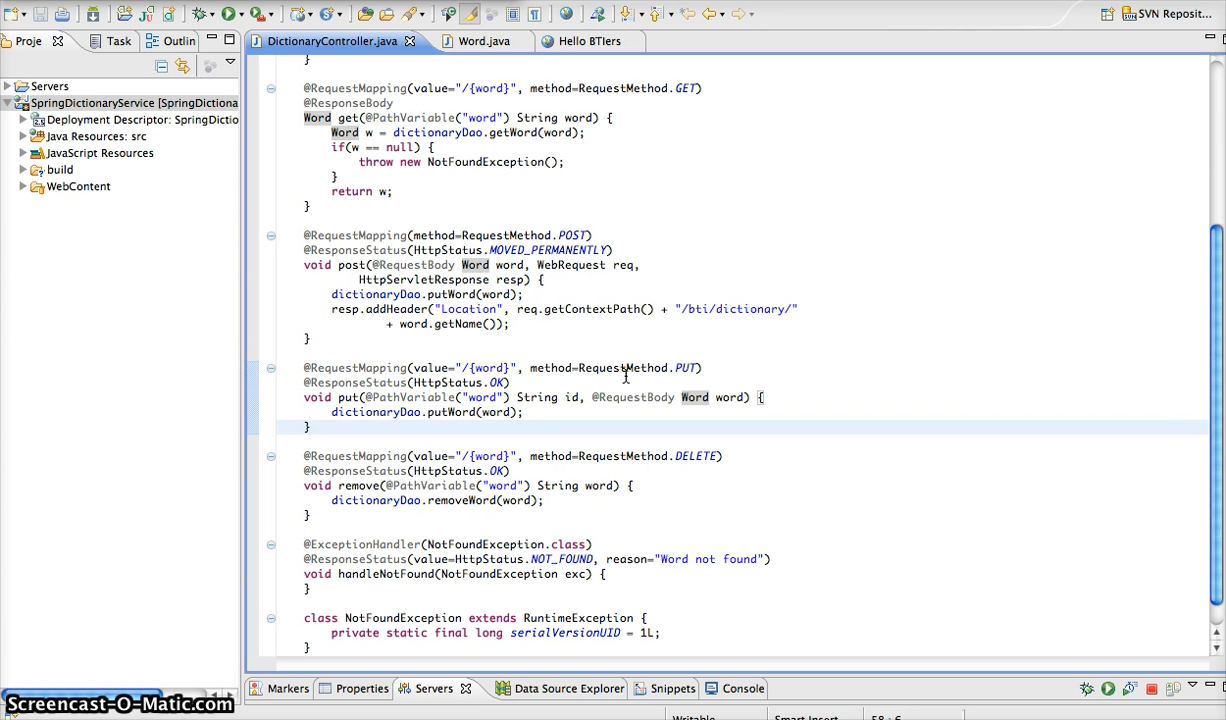
PUT hokies with JSON {"name":"hokies","definition":"The best"} from the test page.
click(578, 41)
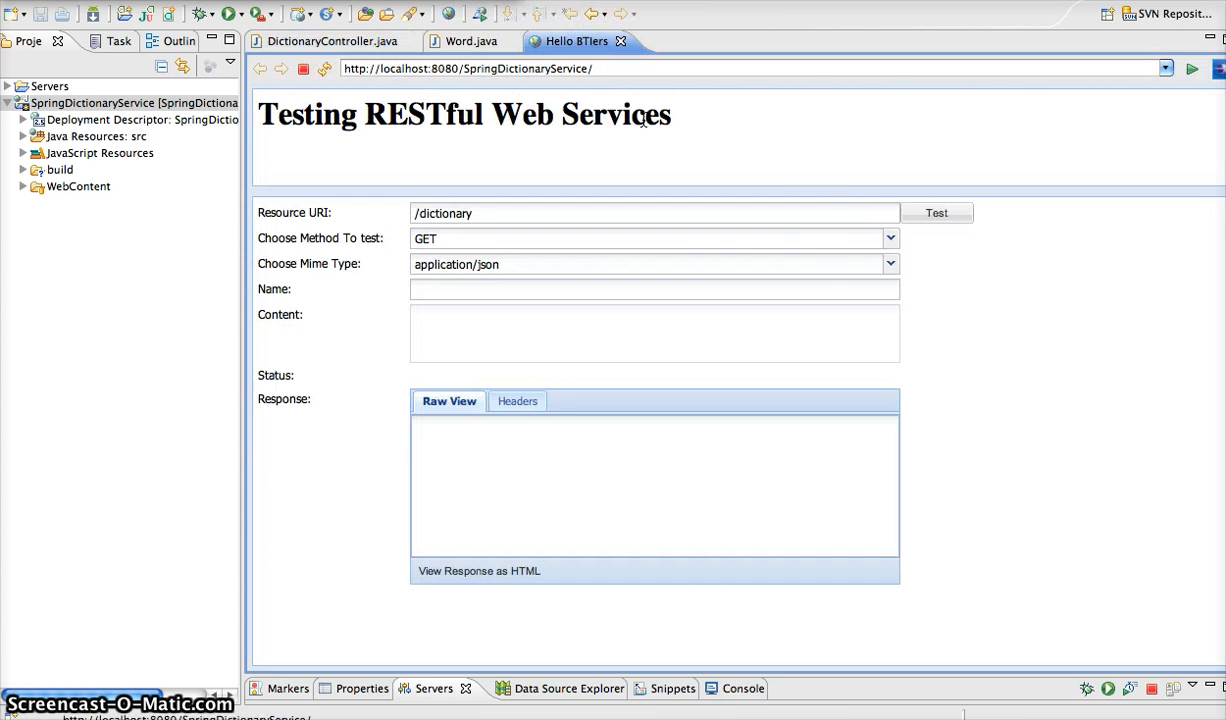
click(889, 238)
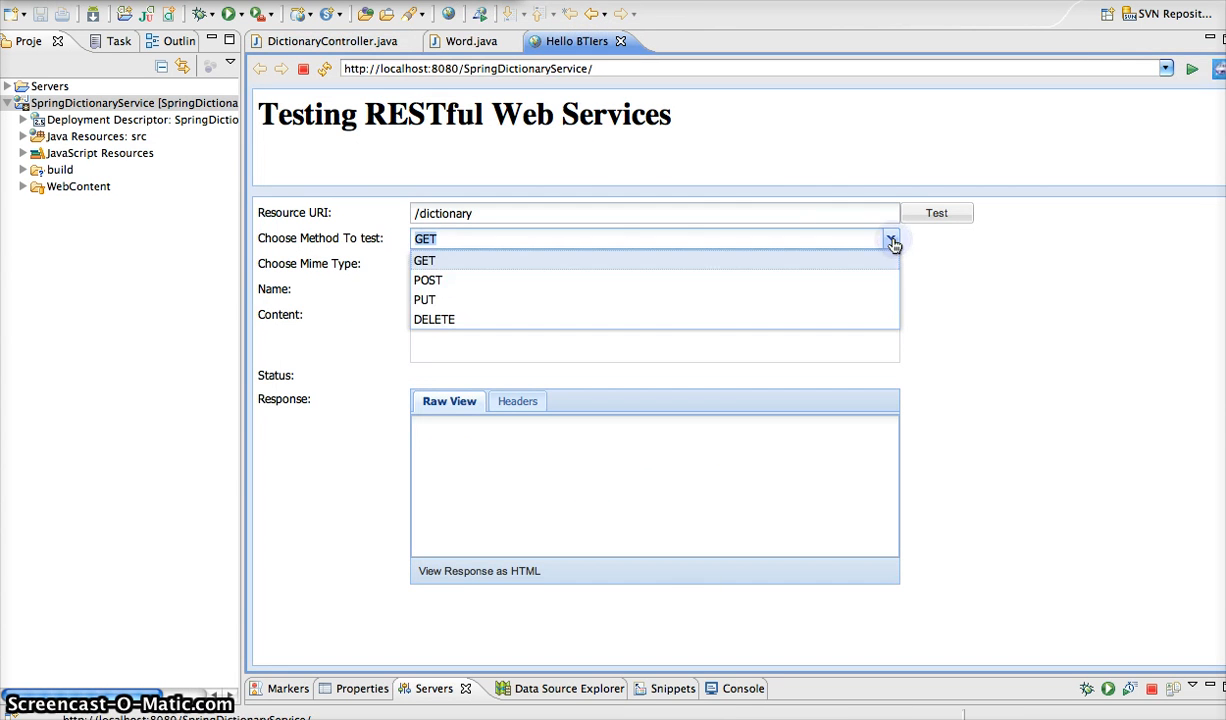
click(425, 299)
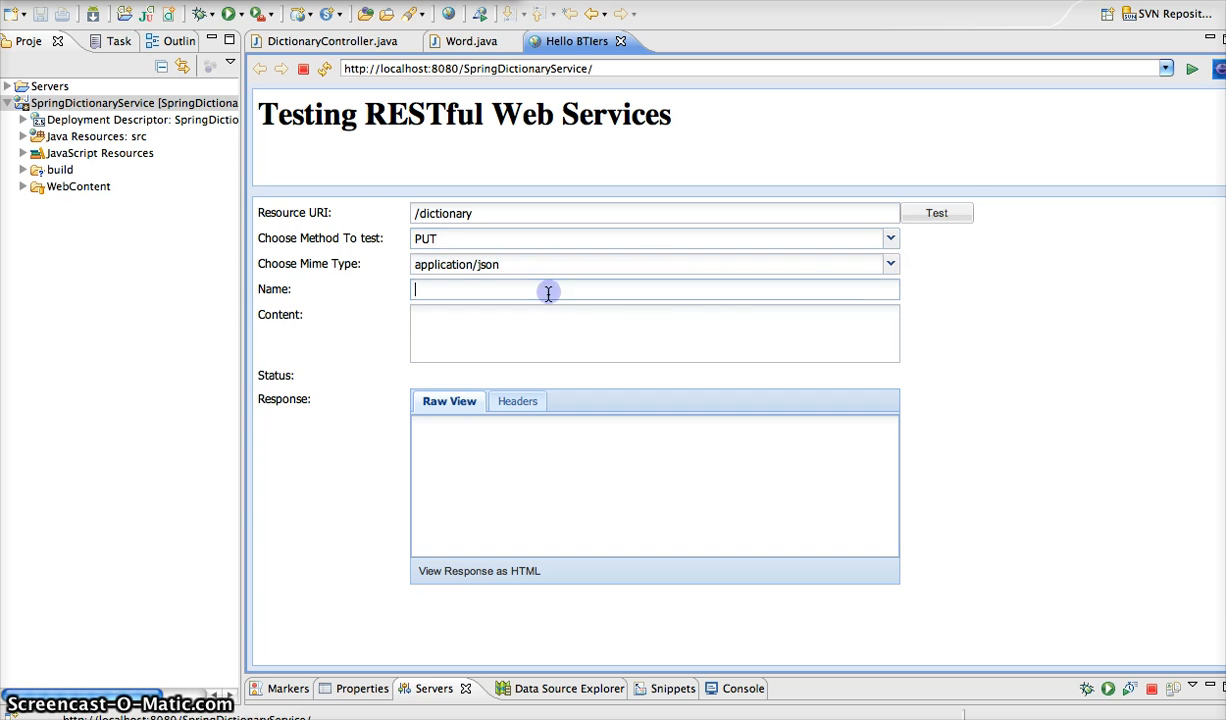
text(hokies)
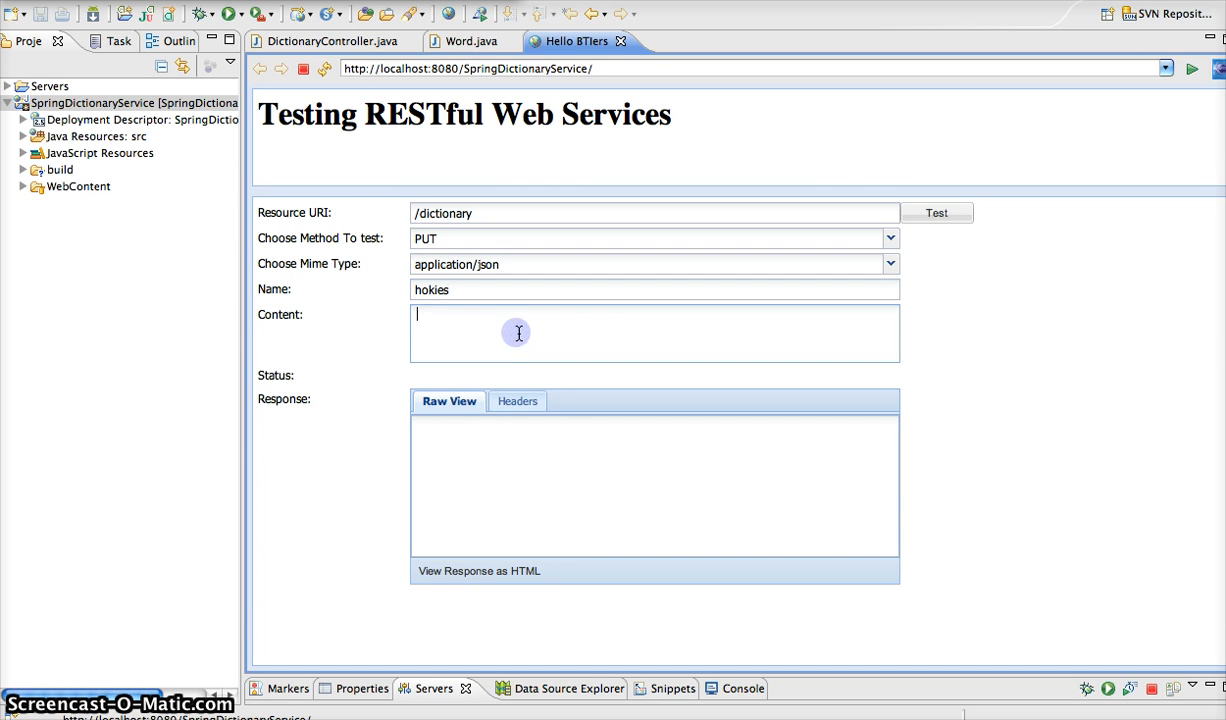
text({"name":"hokies","definition":"The best"})
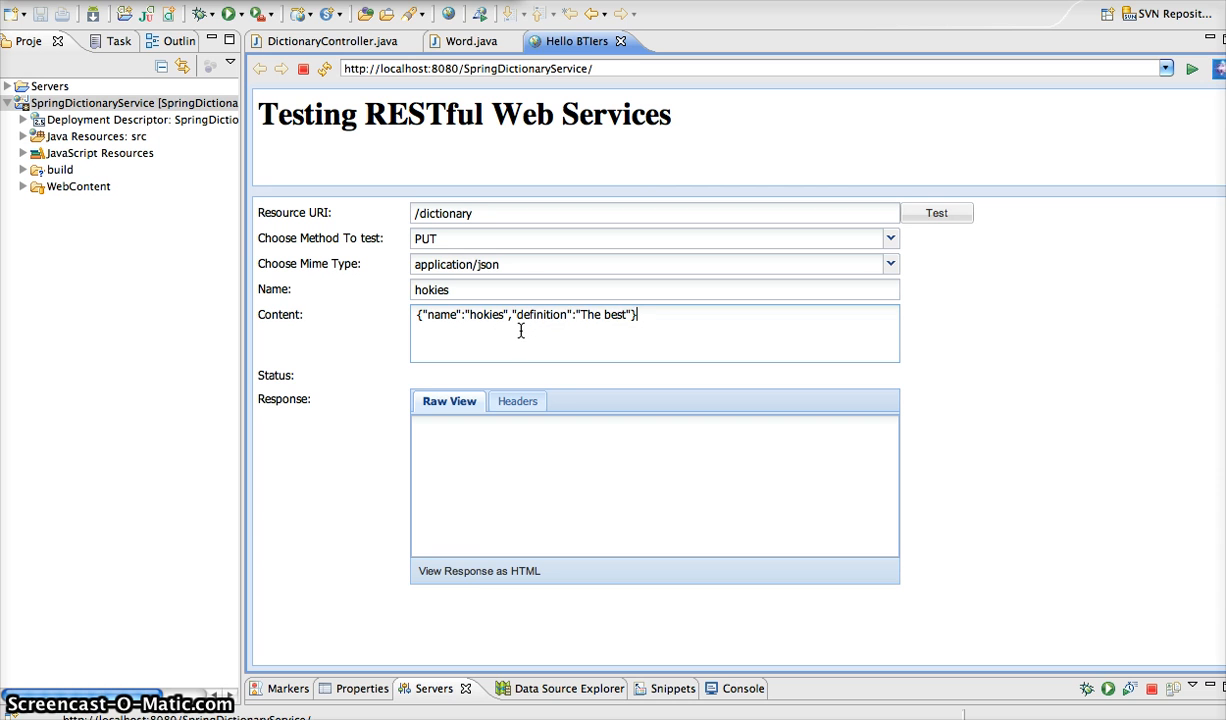
double_click(438, 314)
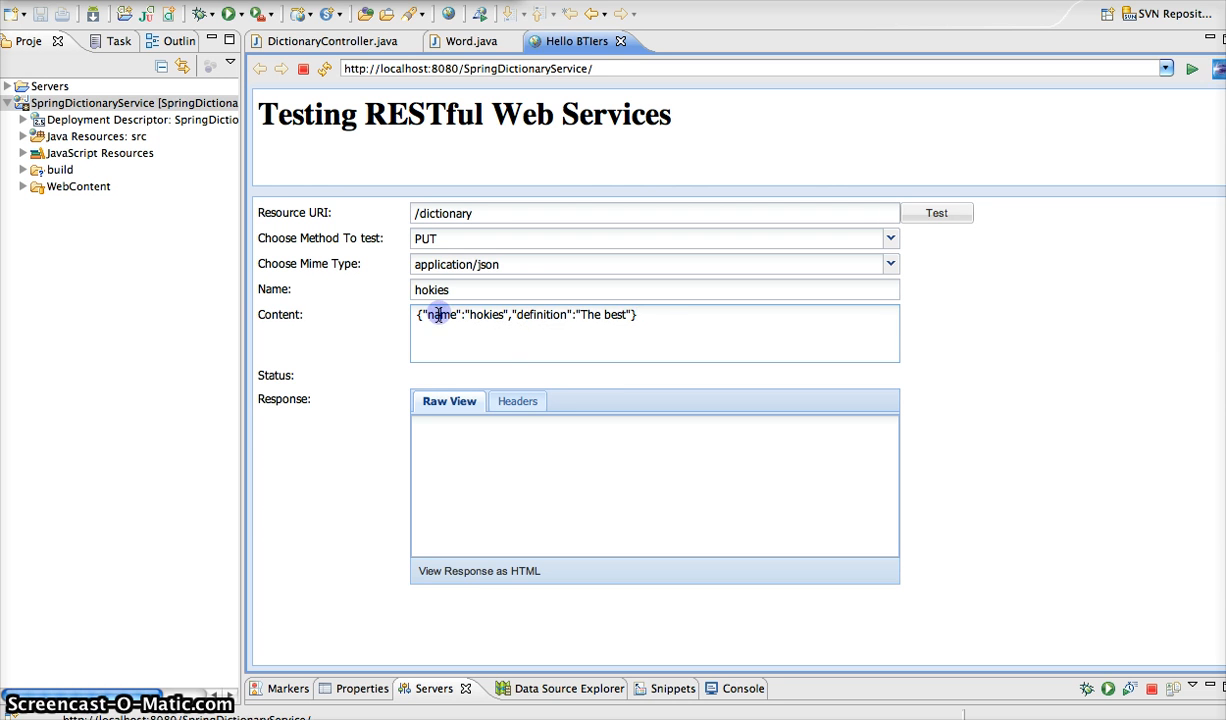
double_click(543, 314)
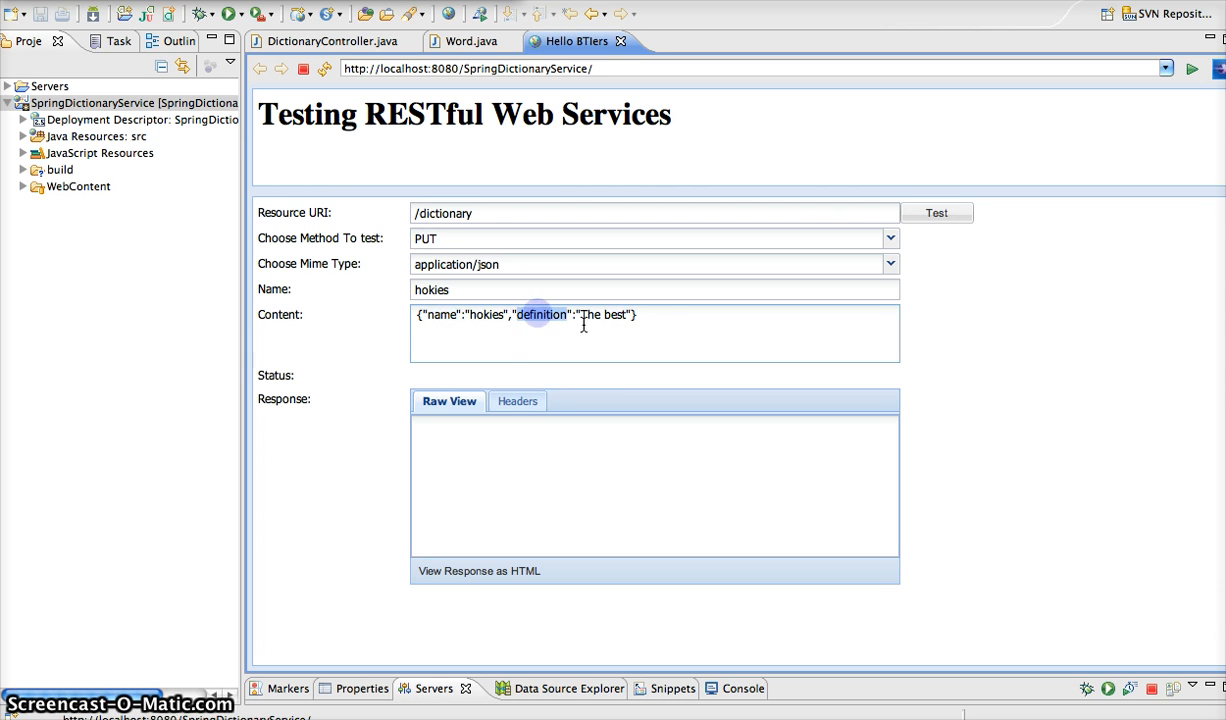
click(936, 213)
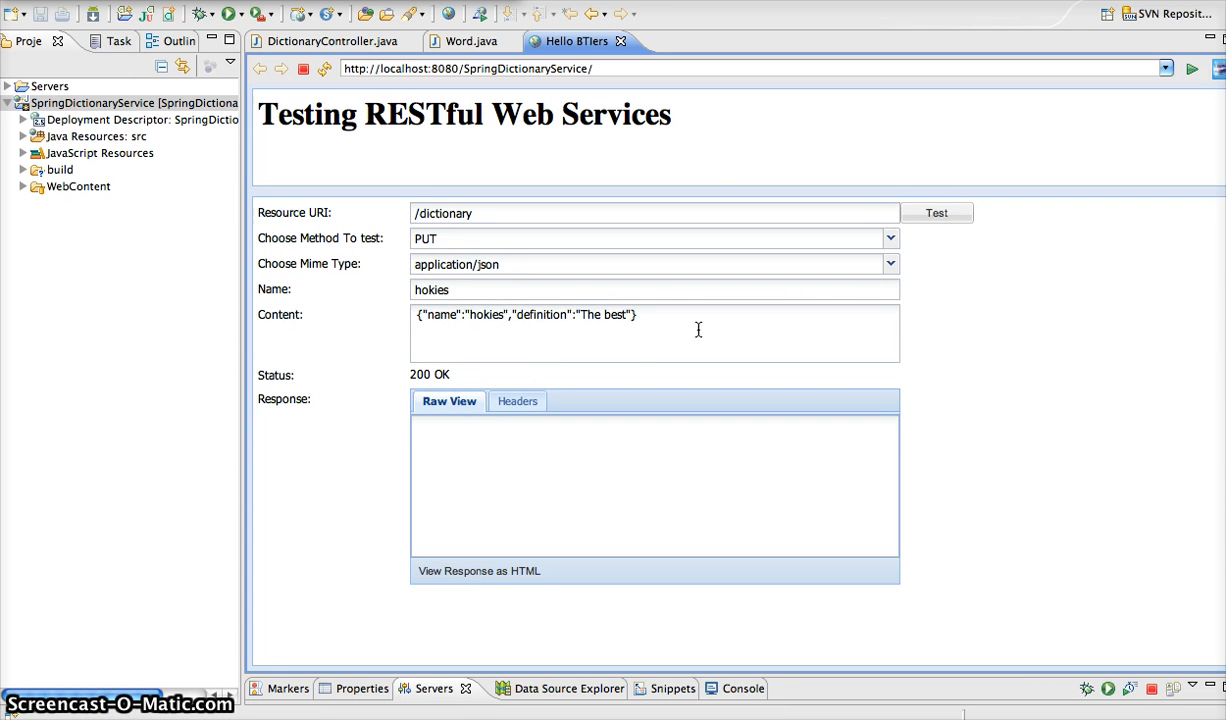
GET hokies, showing definition 'The best', then return to DictionaryController.java.
click(888, 238)
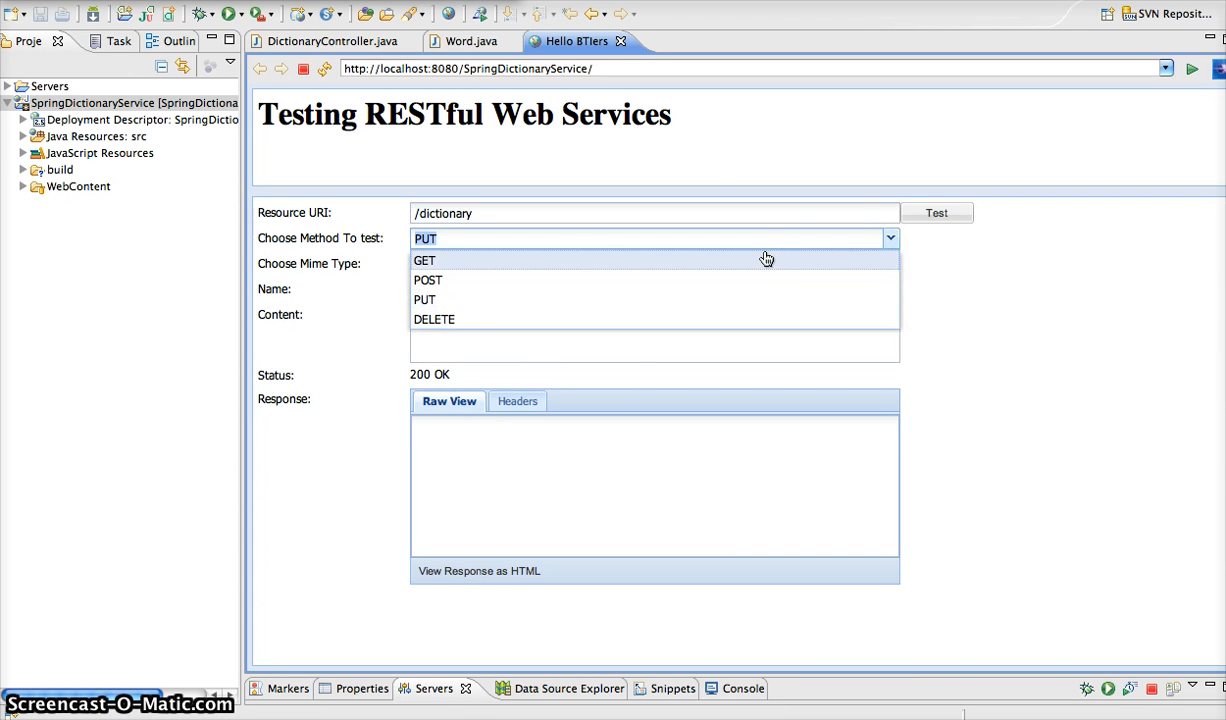
click(425, 260)
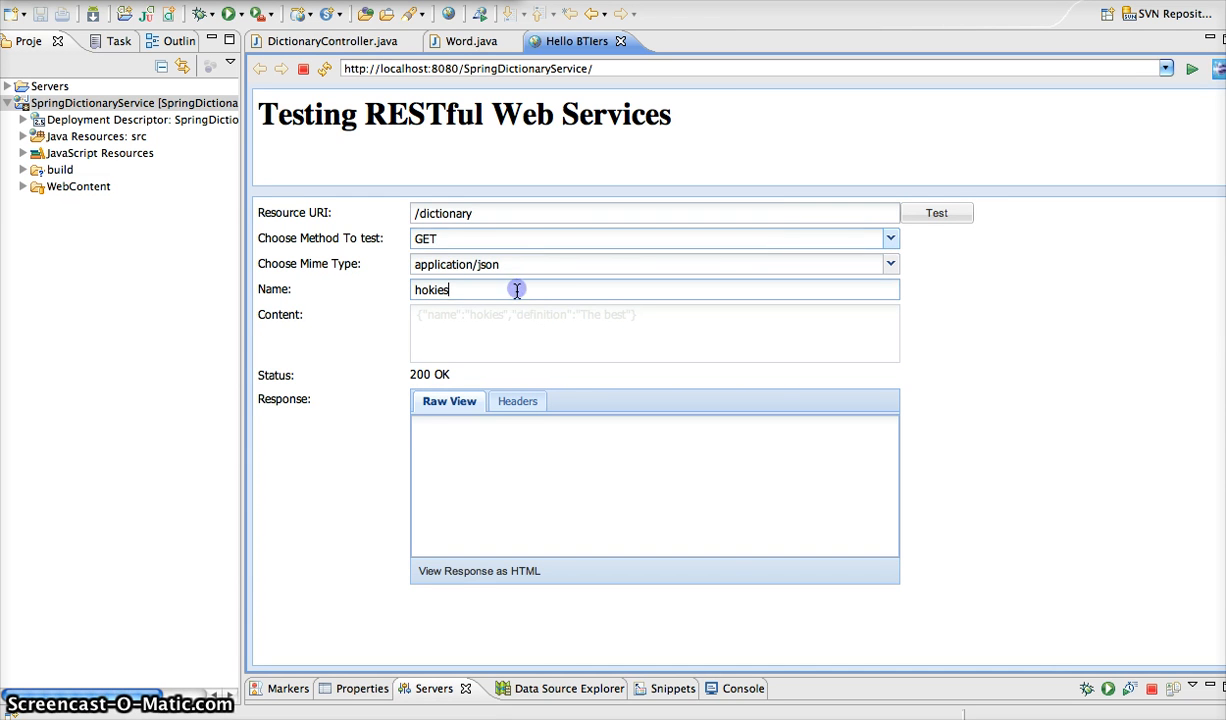
mouse_move(857, 256)
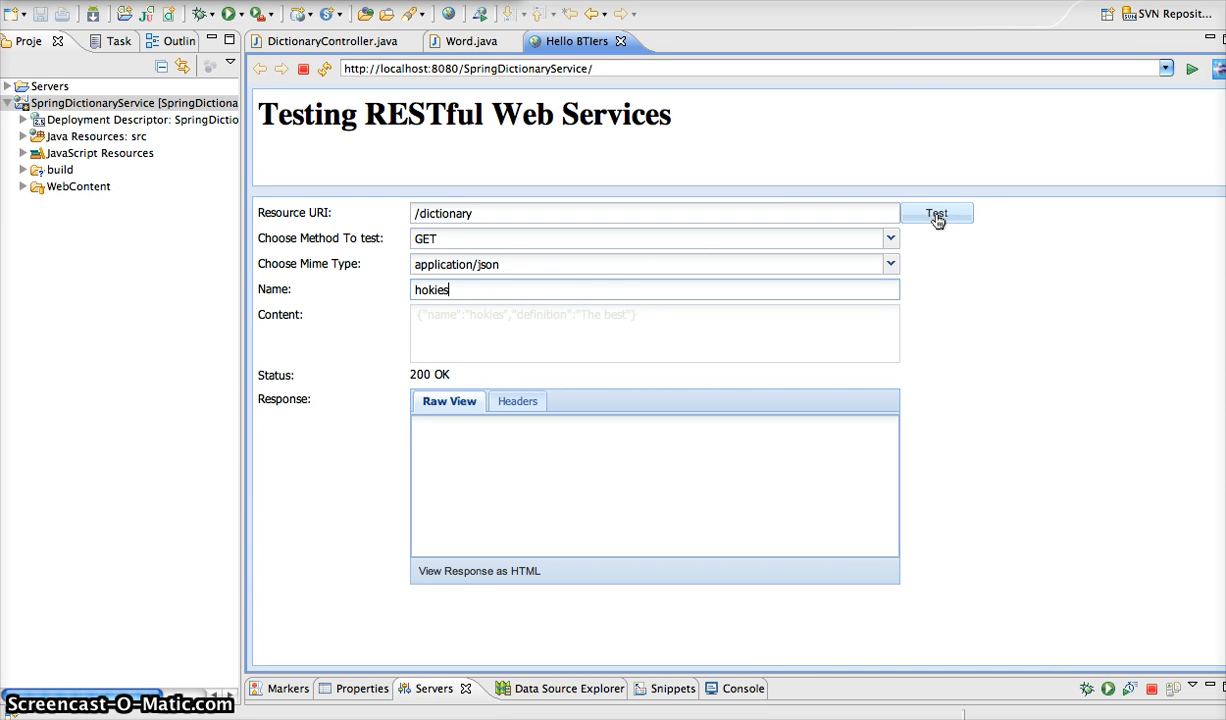
click(936, 213)
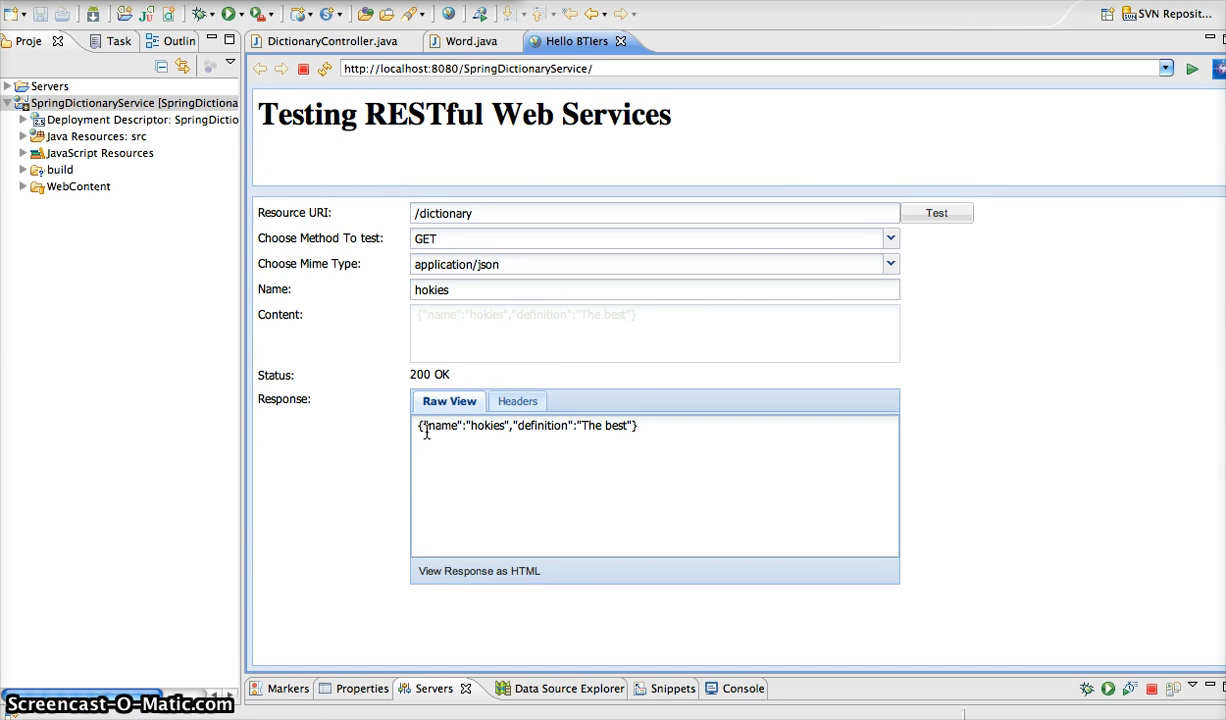
double_click(487, 425)
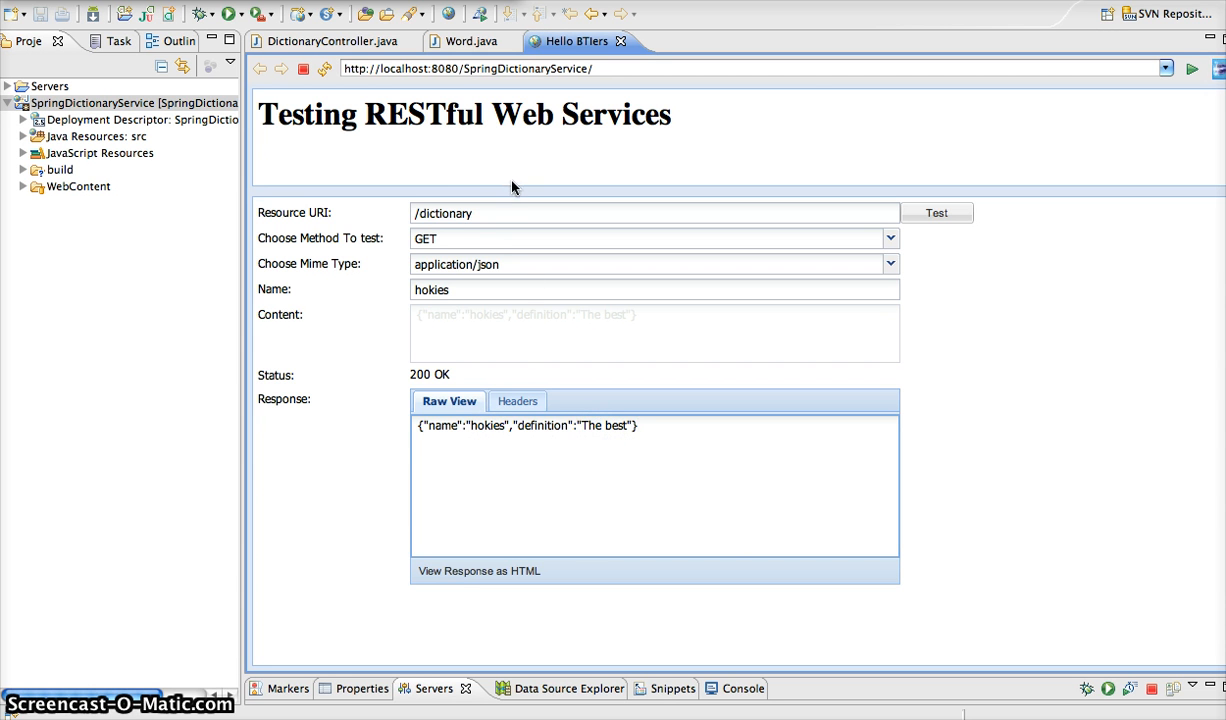
click(330, 41)
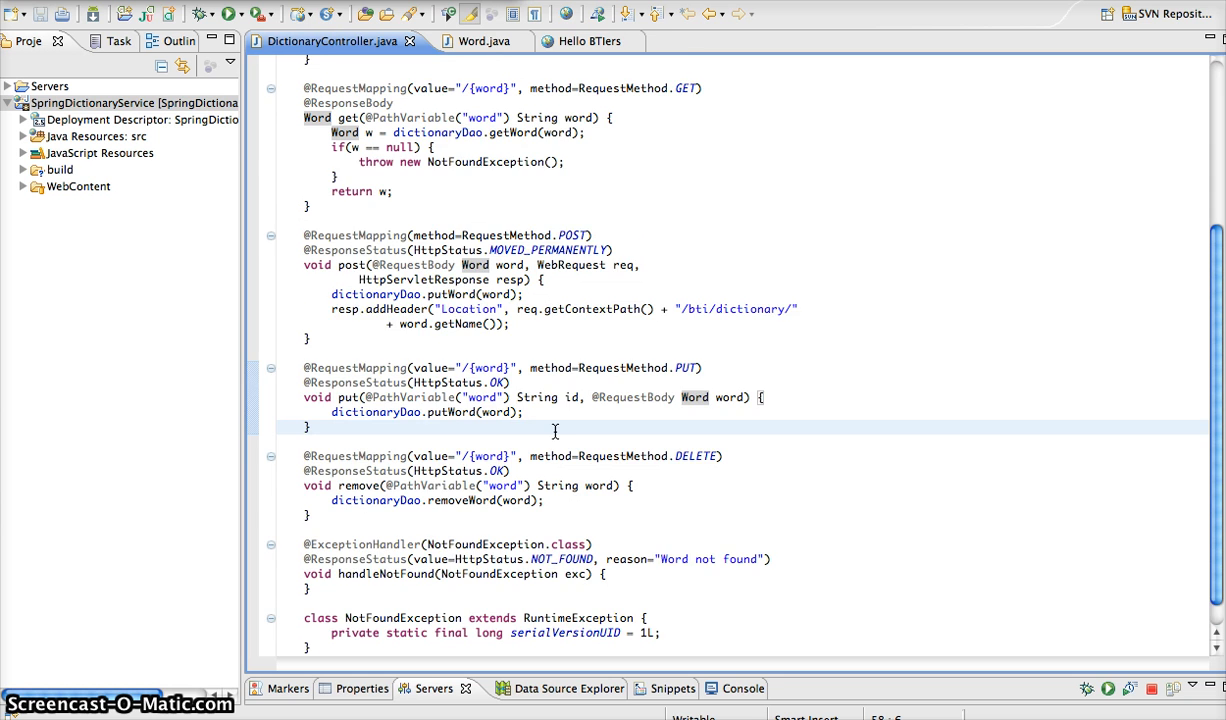
scroll(up, 3)
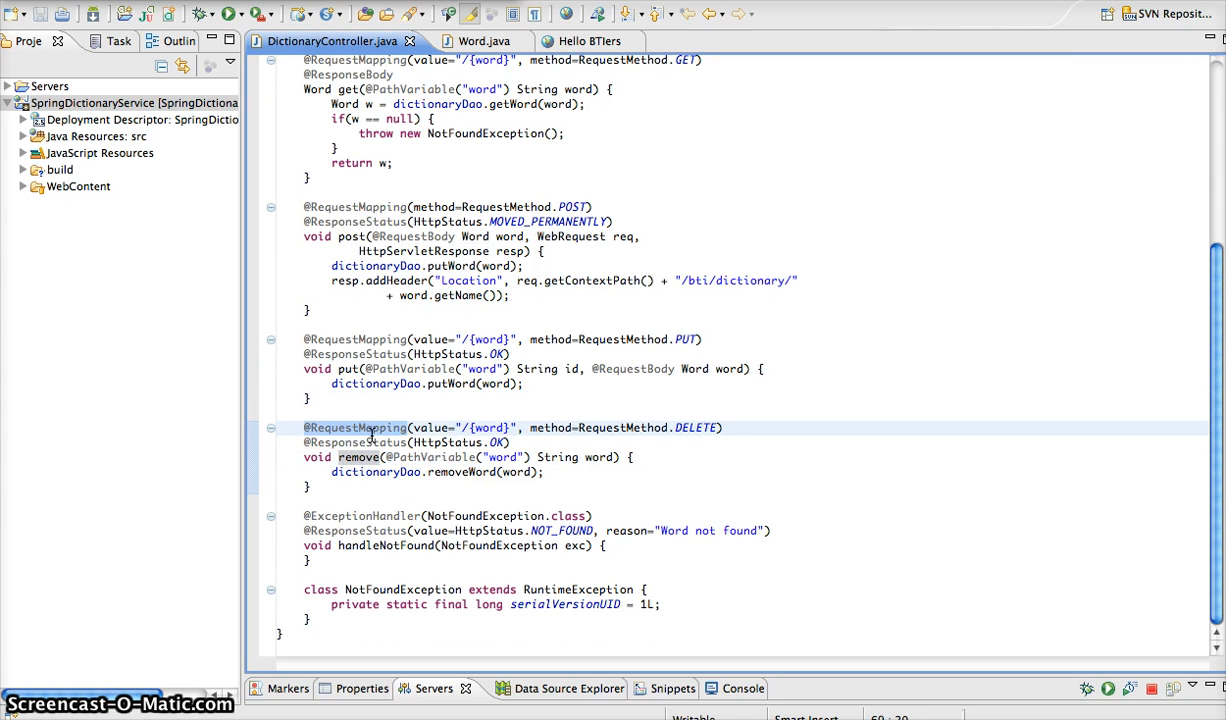
mouse_move(482, 431)
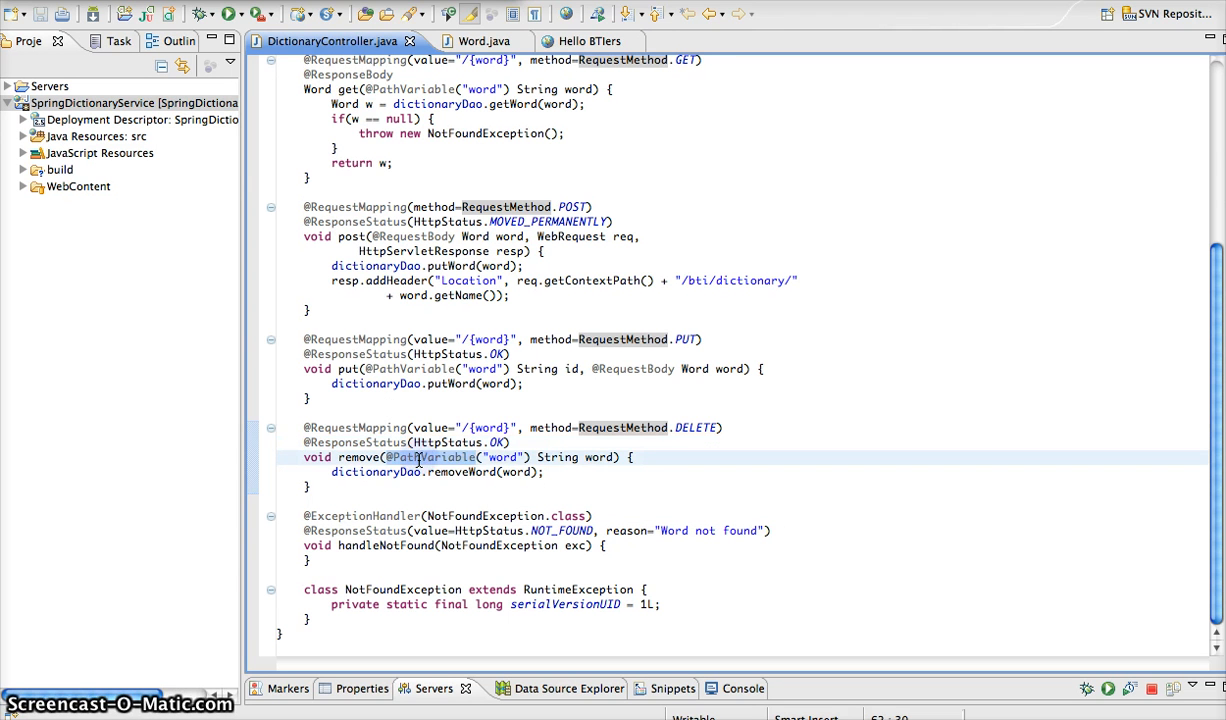
mouse_move(485, 457)
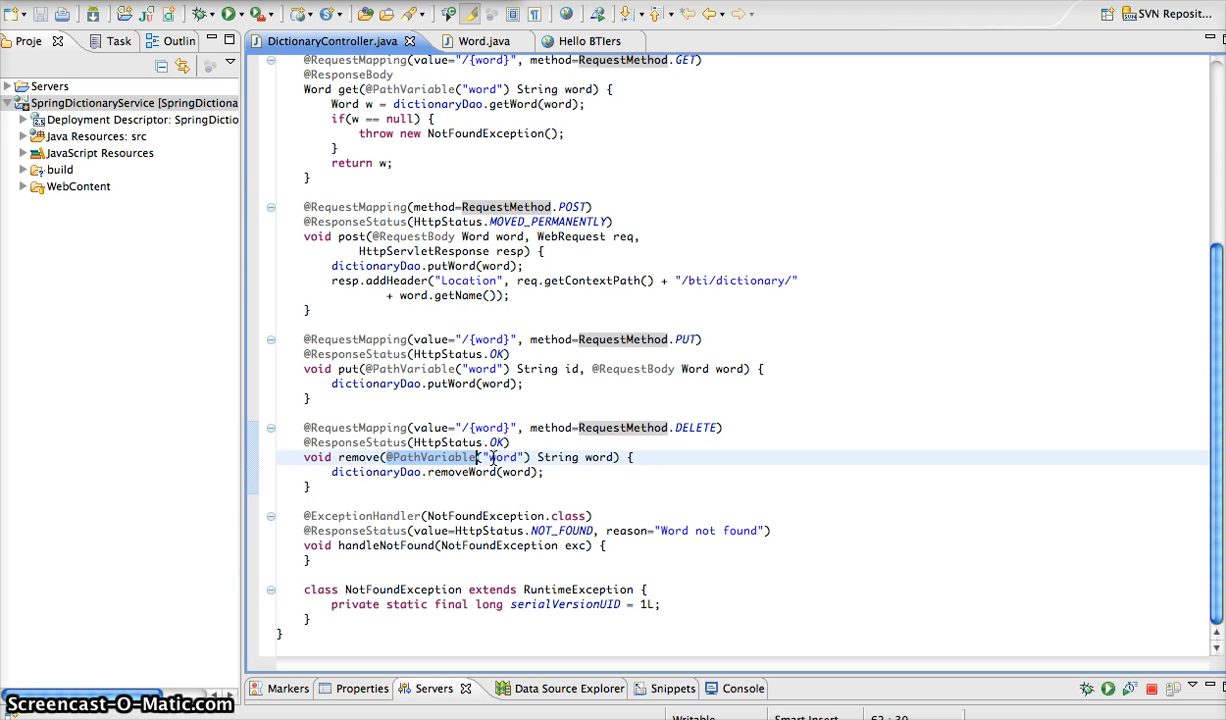
mouse_move(564, 457)
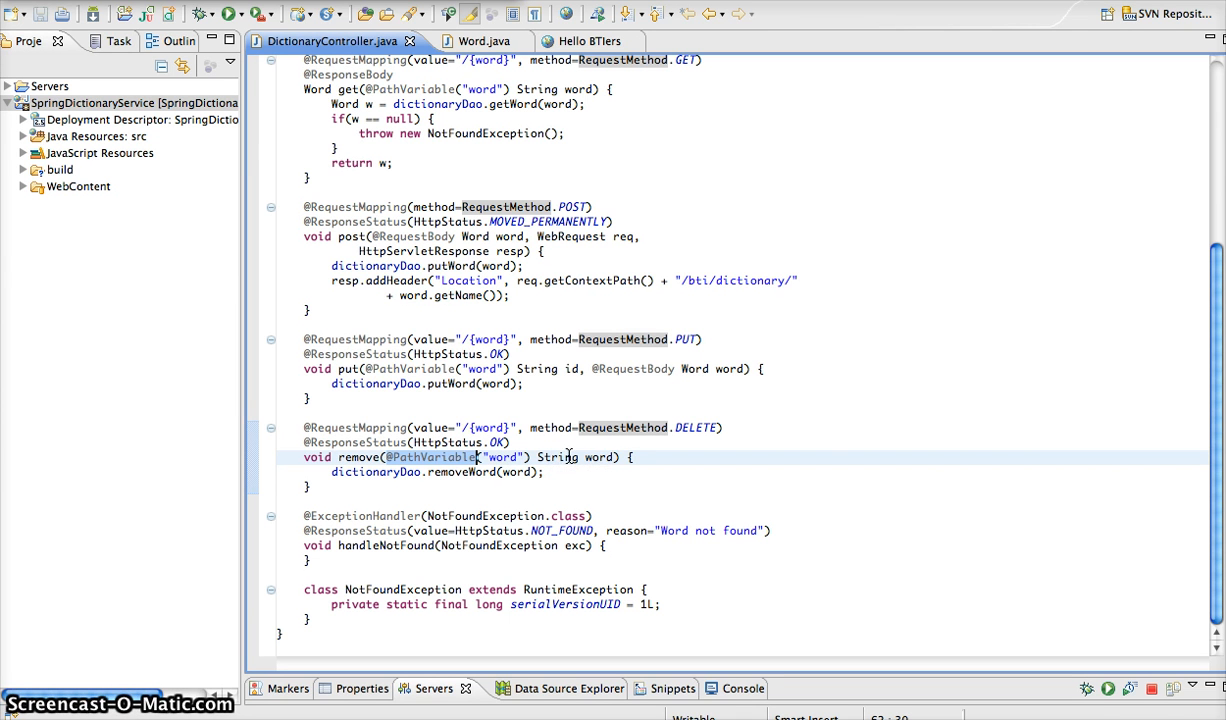
click(392, 472)
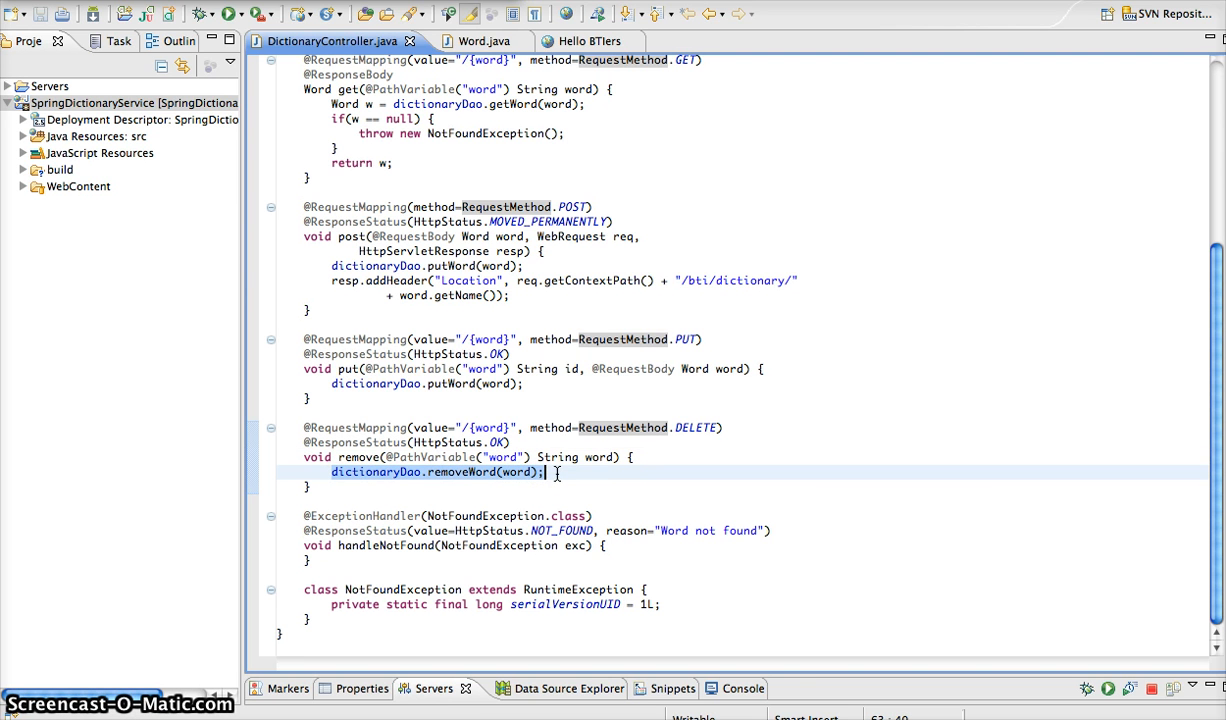
click(560, 472)
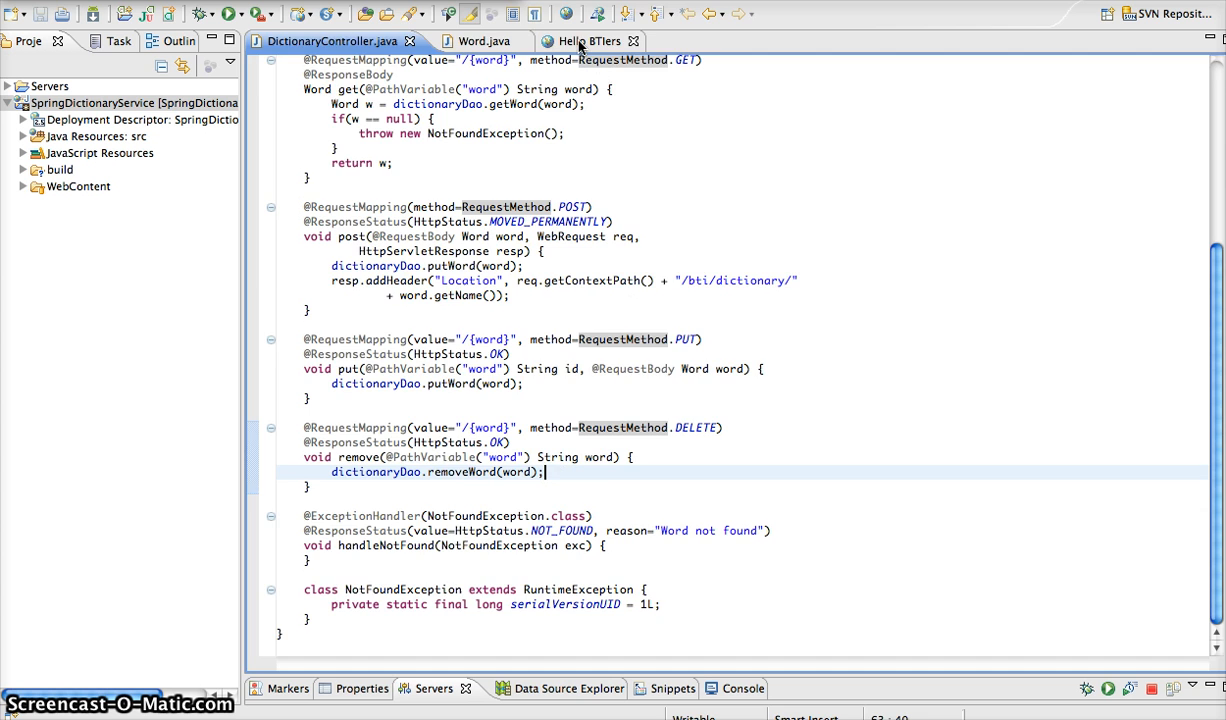
Send a DELETE request for hokies from the embedded test page.
click(583, 41)
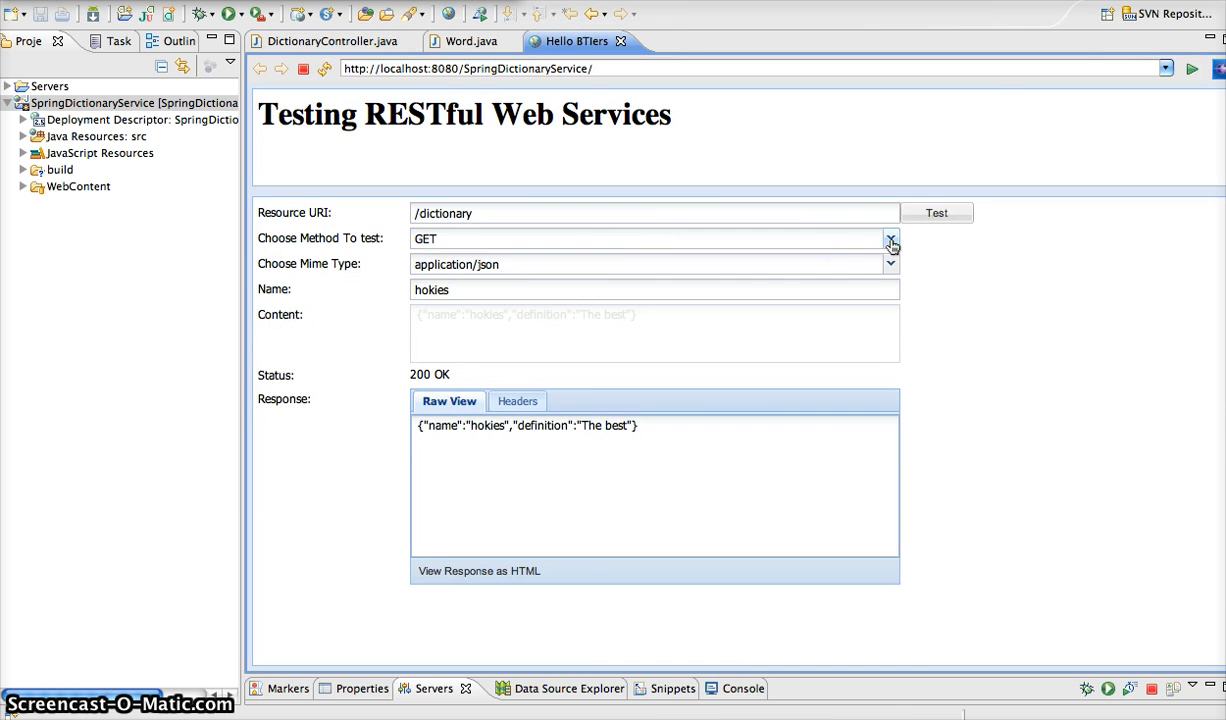
click(889, 238)
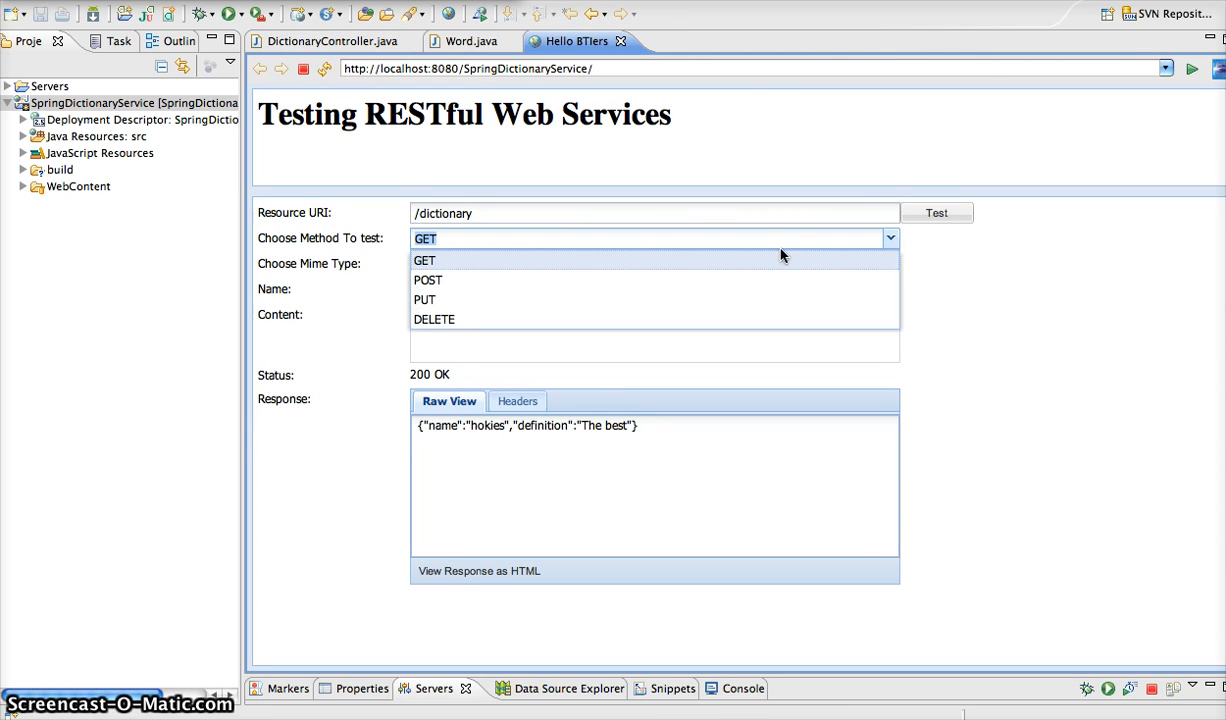
mouse_move(595, 299)
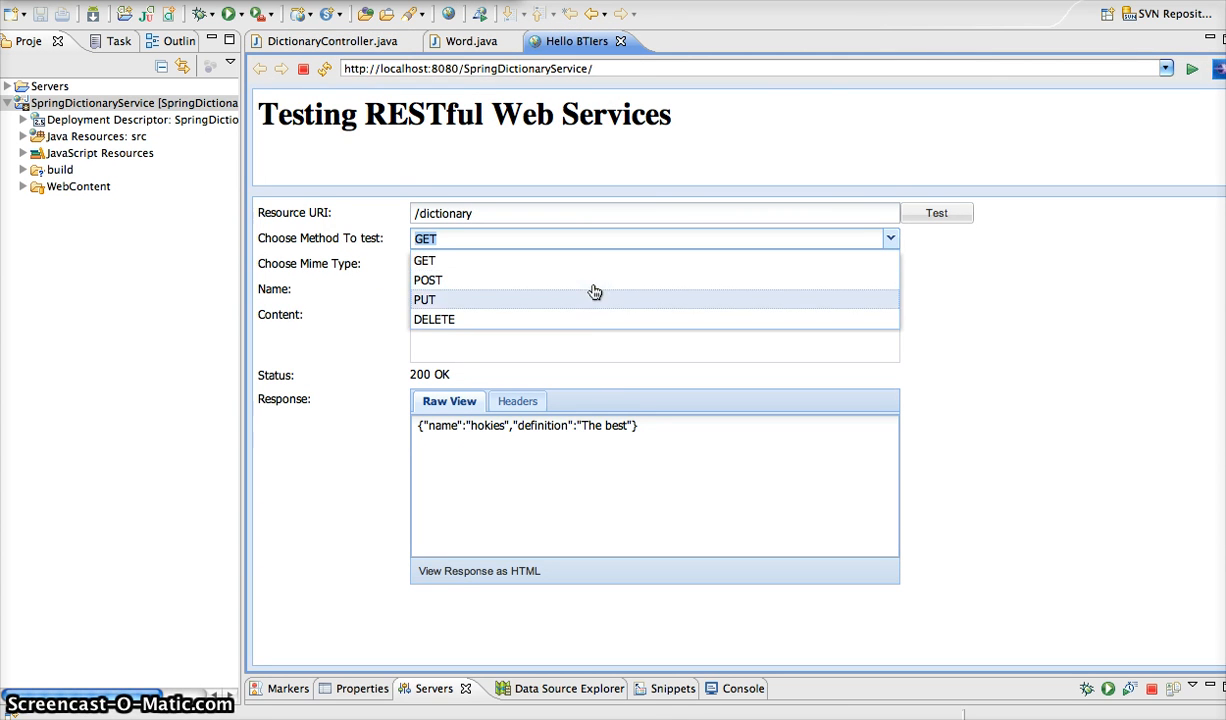
click(434, 319)
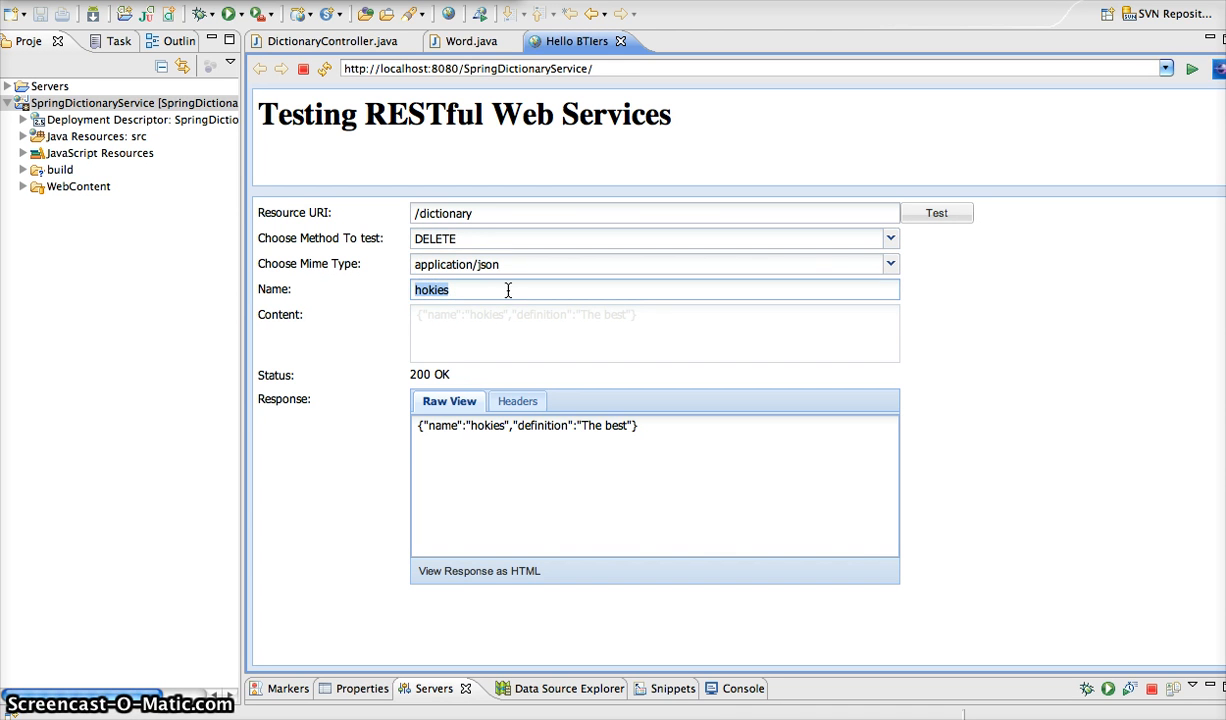
mouse_move(968, 238)
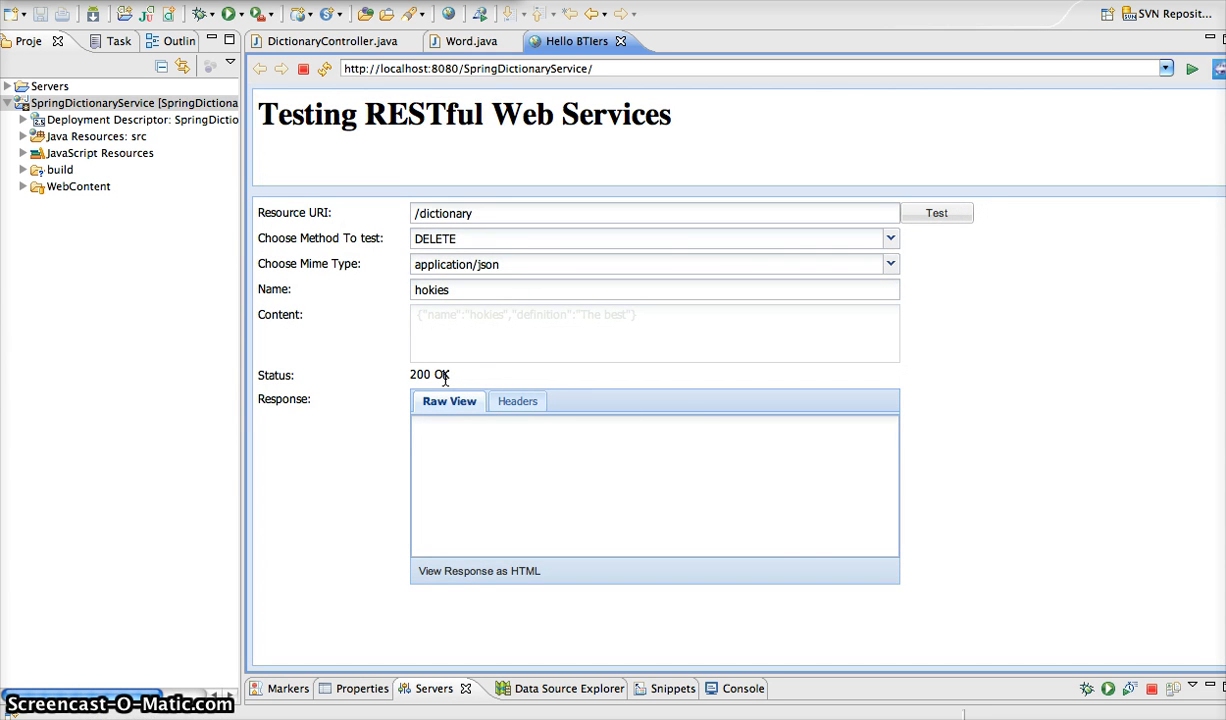
click(888, 238)
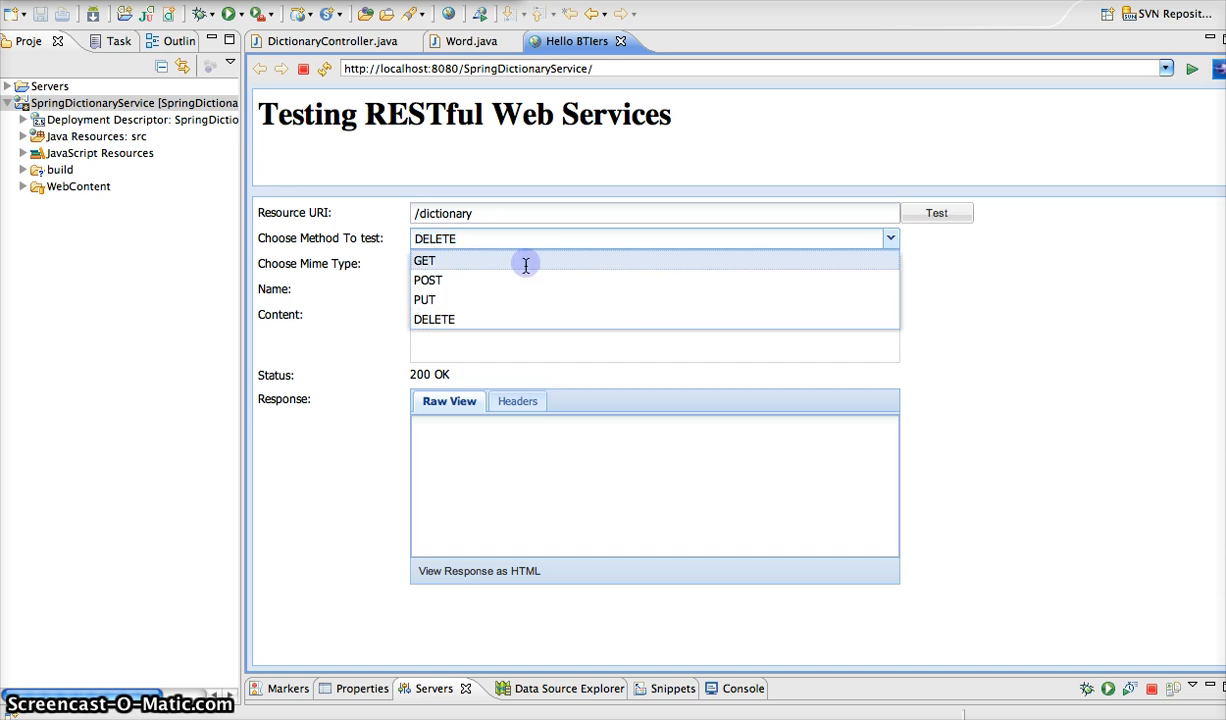
GET /dictionary with an empty name, returning only the words set and list.
click(425, 260)
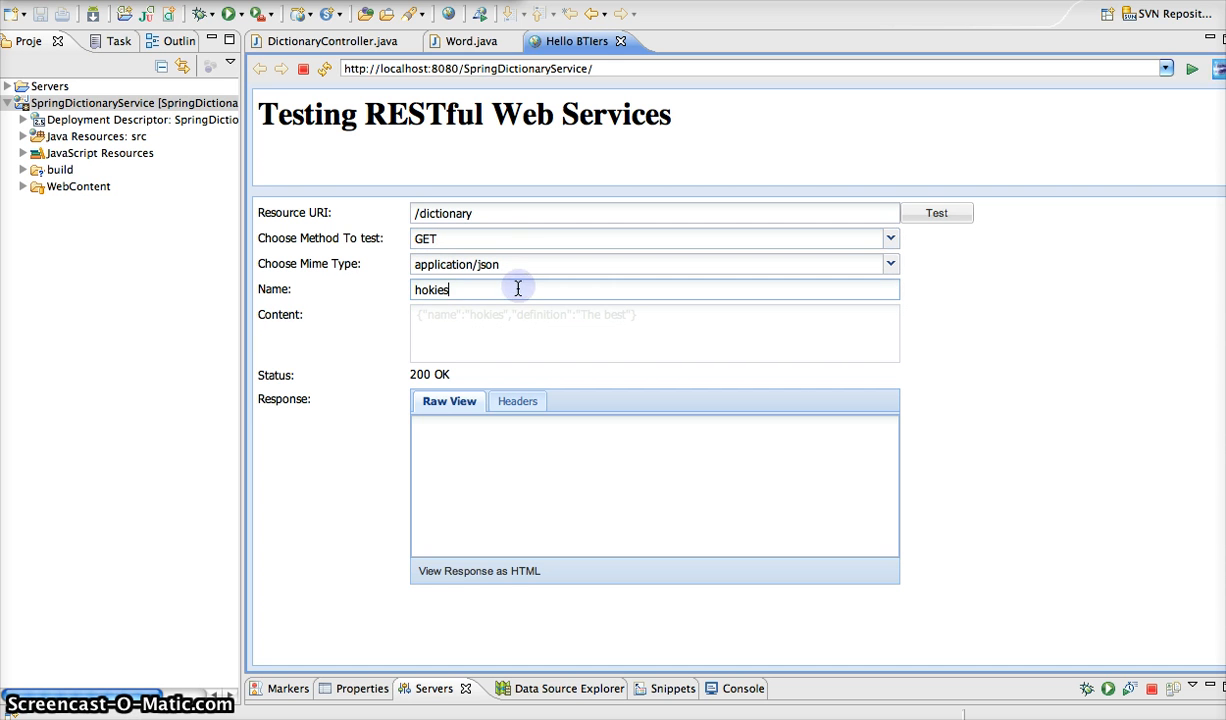
key(ctrl+a)
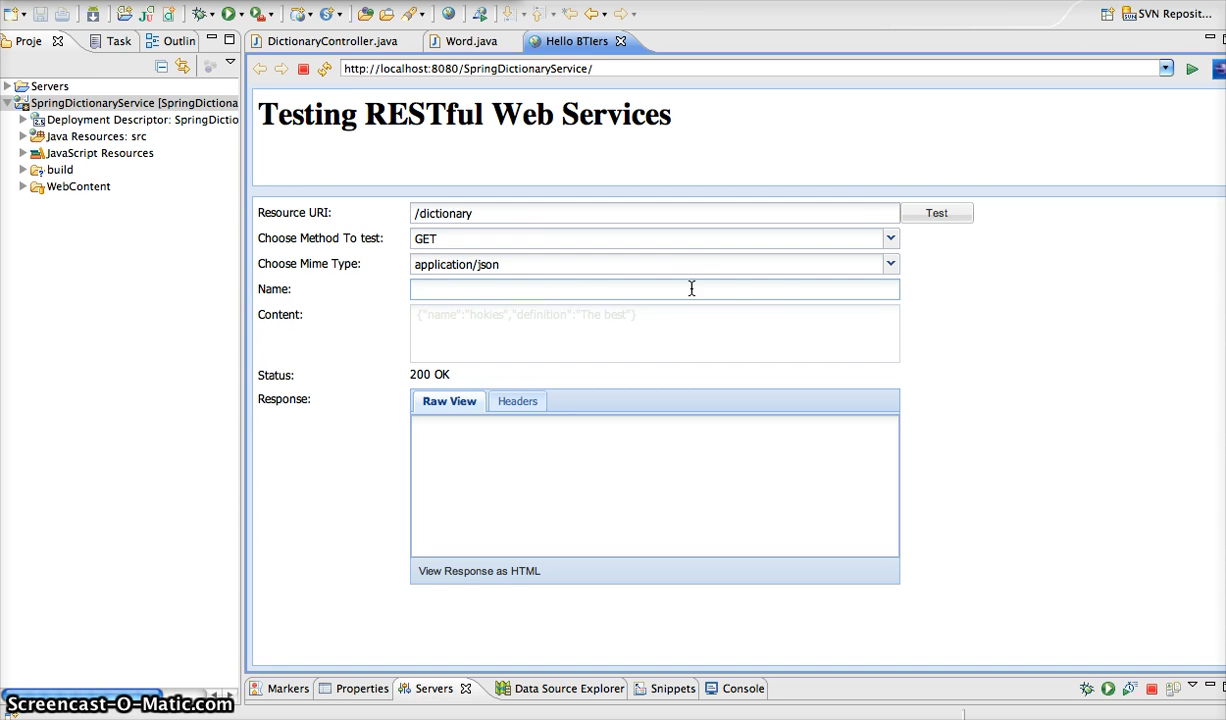
click(936, 213)
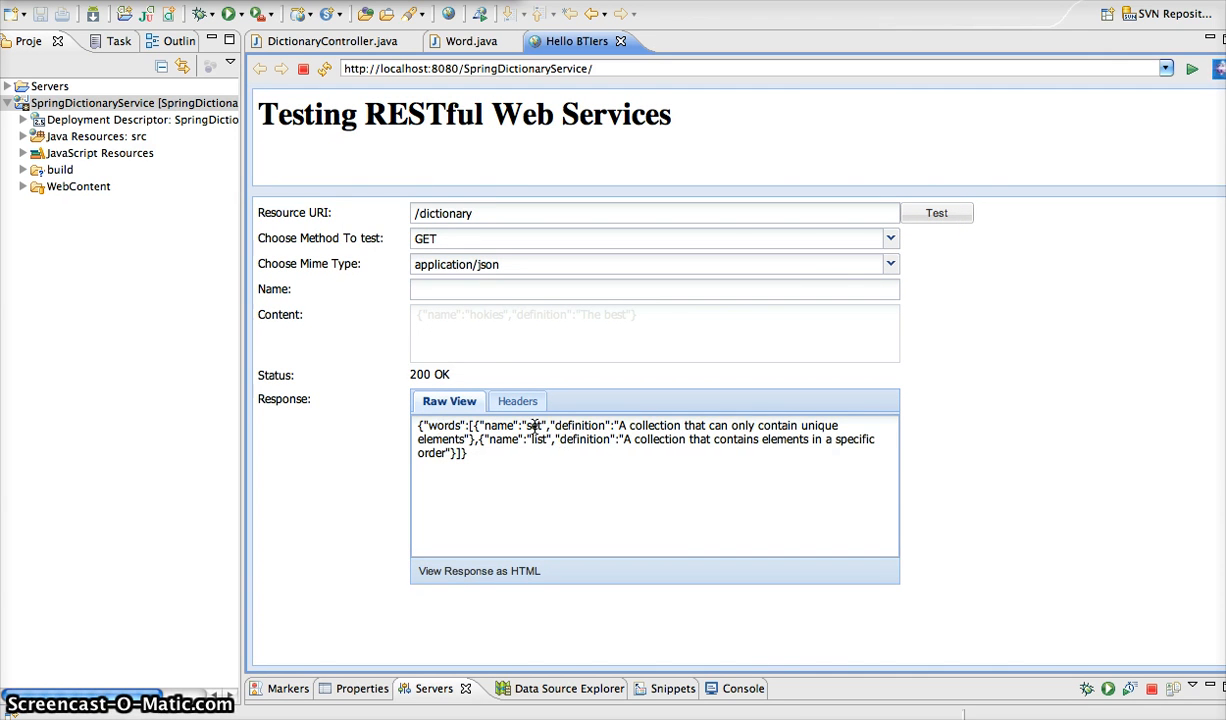
double_click(540, 439)
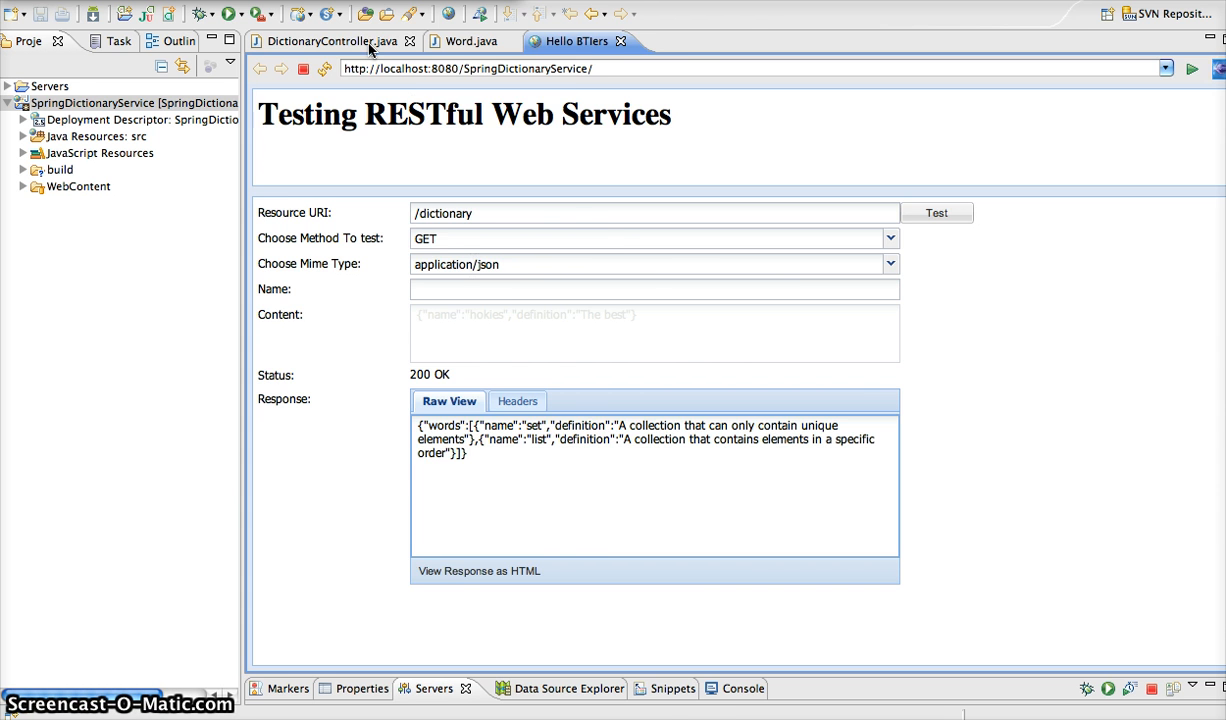
Show DictionaryController.java scrolled up to the WordList get() method.
click(330, 41)
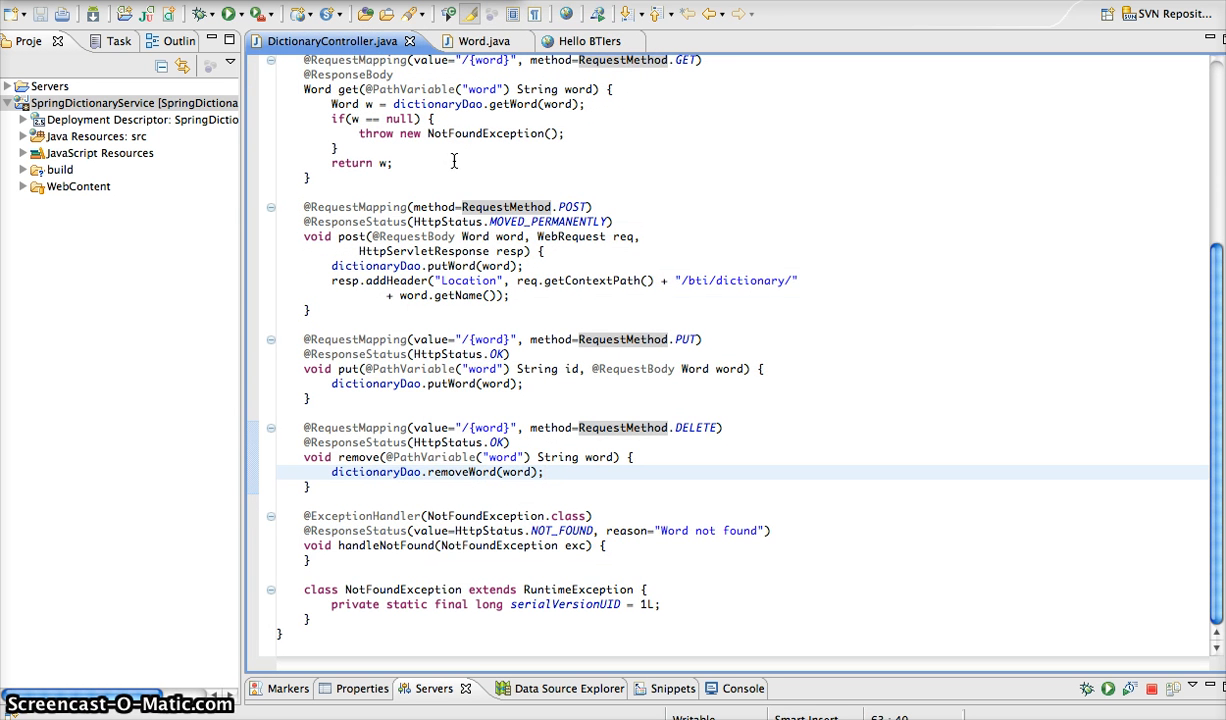
click(546, 471)
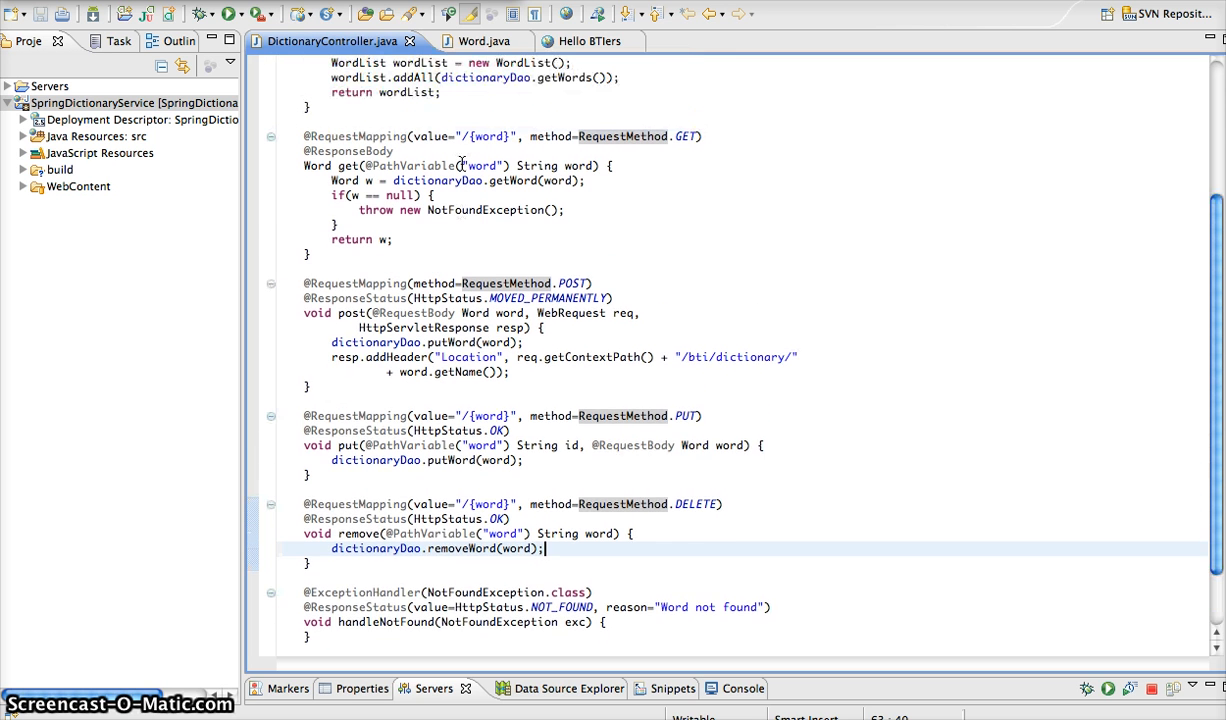
scroll(up, 3)
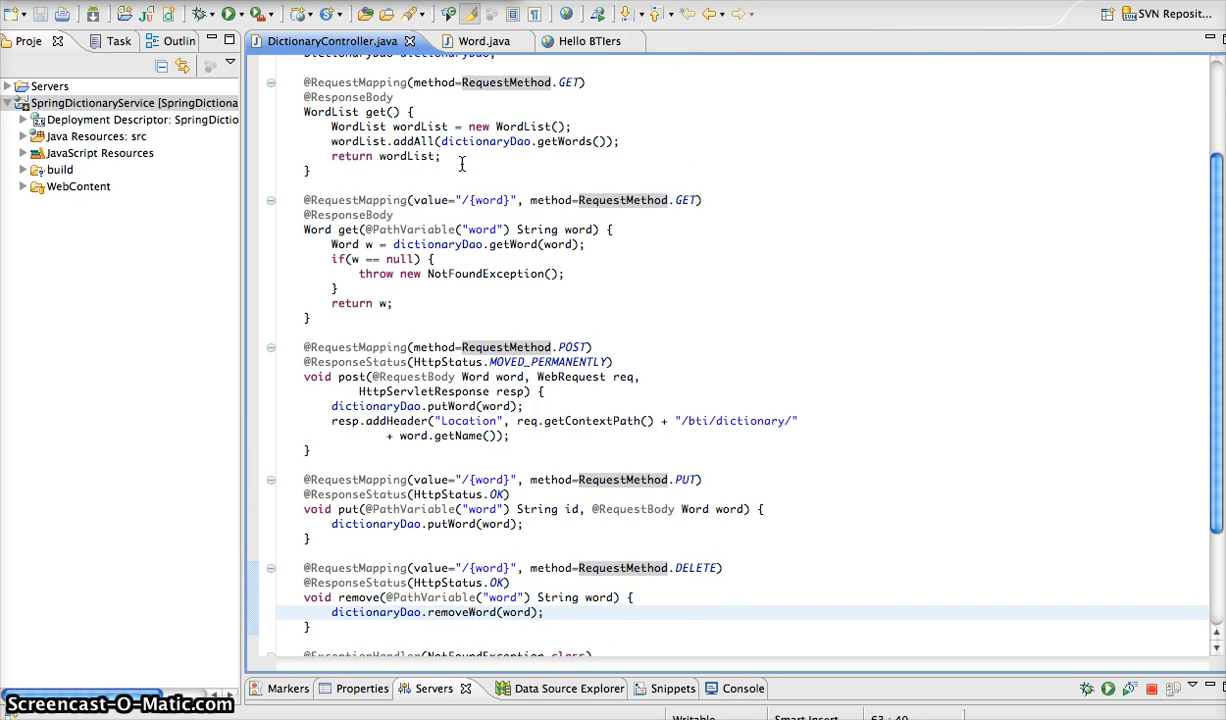